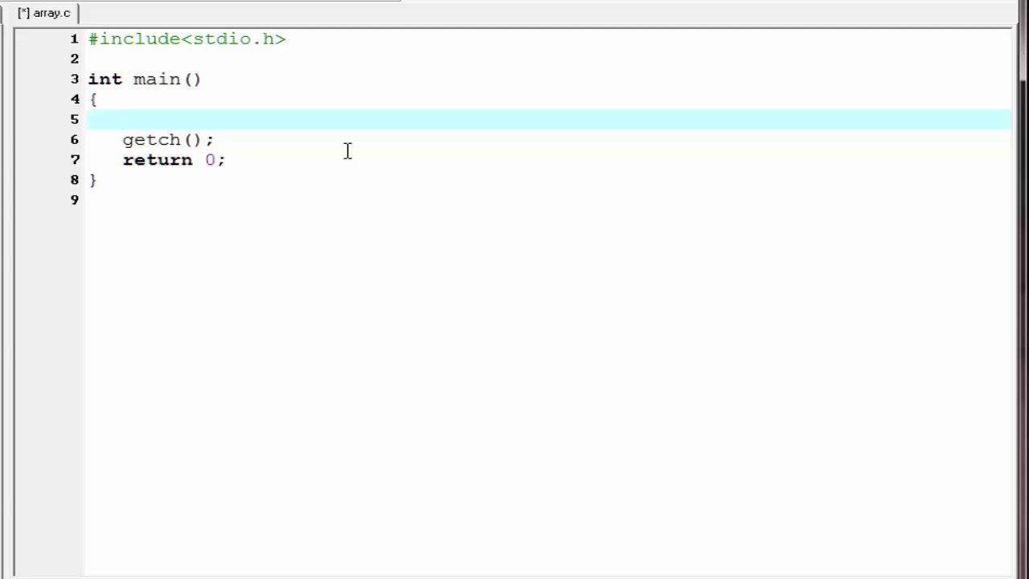
On line 5, declare char name[]={'I','n','d','i','a'}; and add a blank line
{"action": "left_click", "coordinate": [122, 119]}
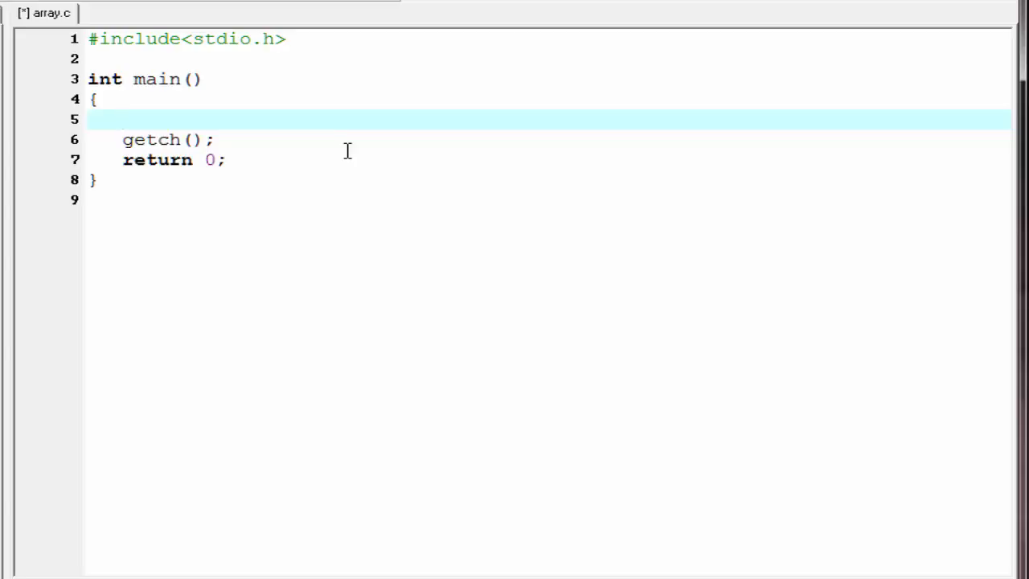
{"action": "type", "text": "ch"}
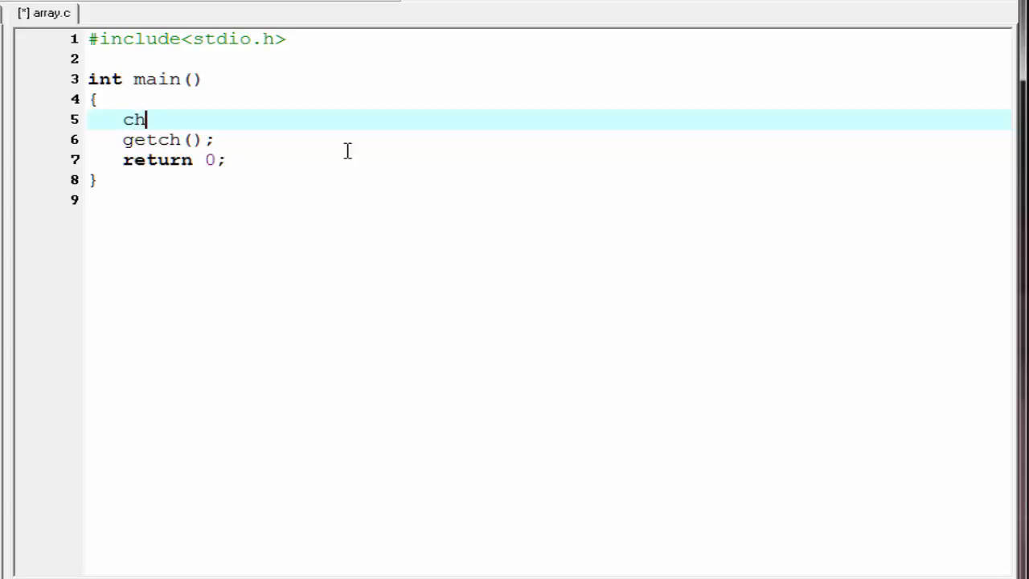
{"action": "type", "text": "ar"}
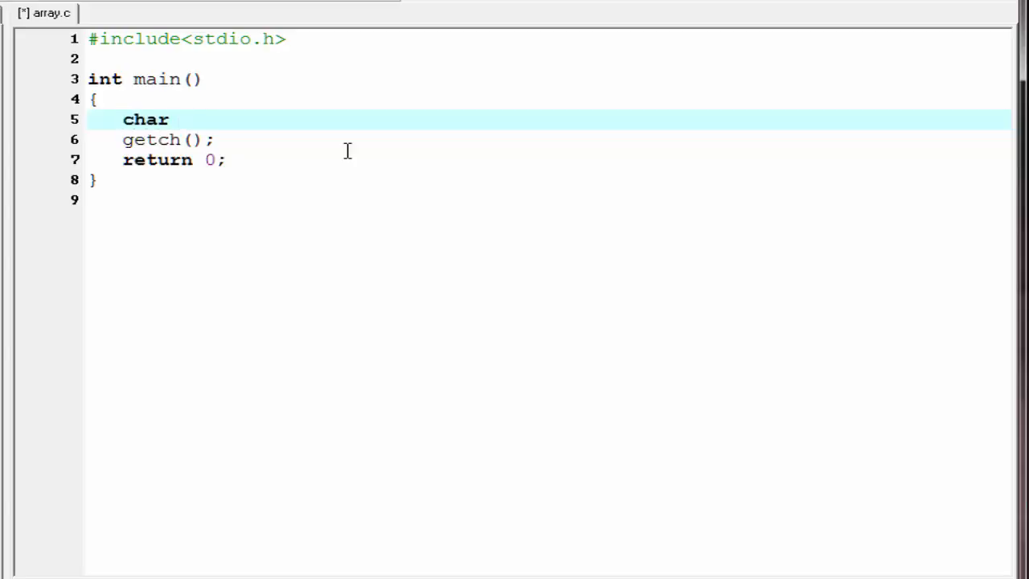
{"action": "type", "text": "name"}
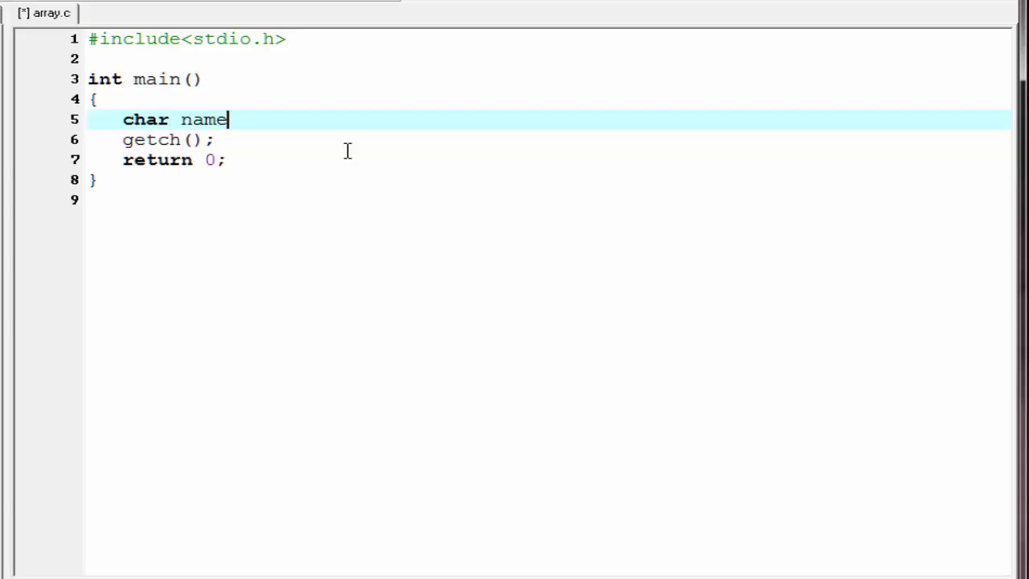
{"action": "type", "text": "[]"}
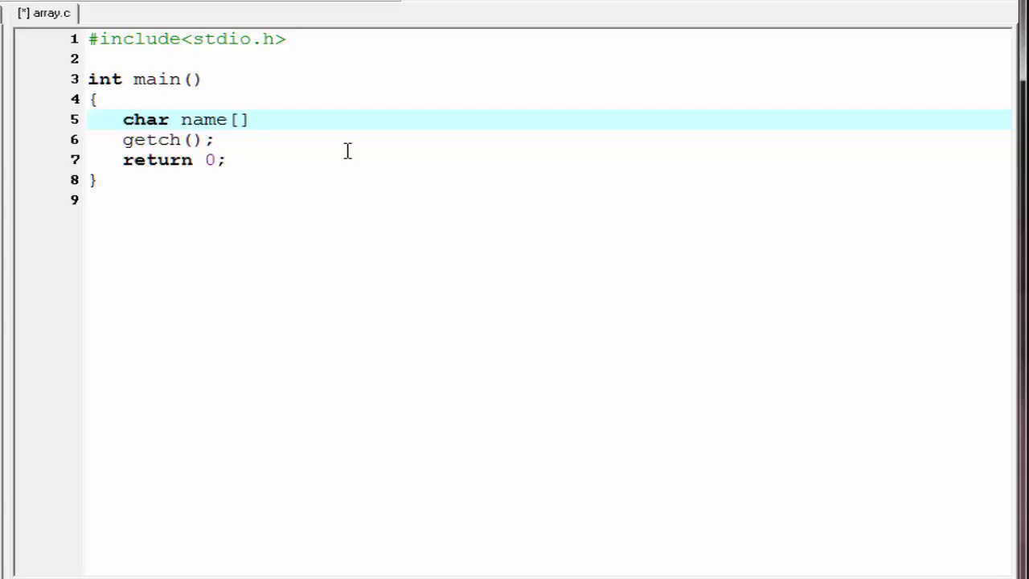
{"action": "type", "text": "="}
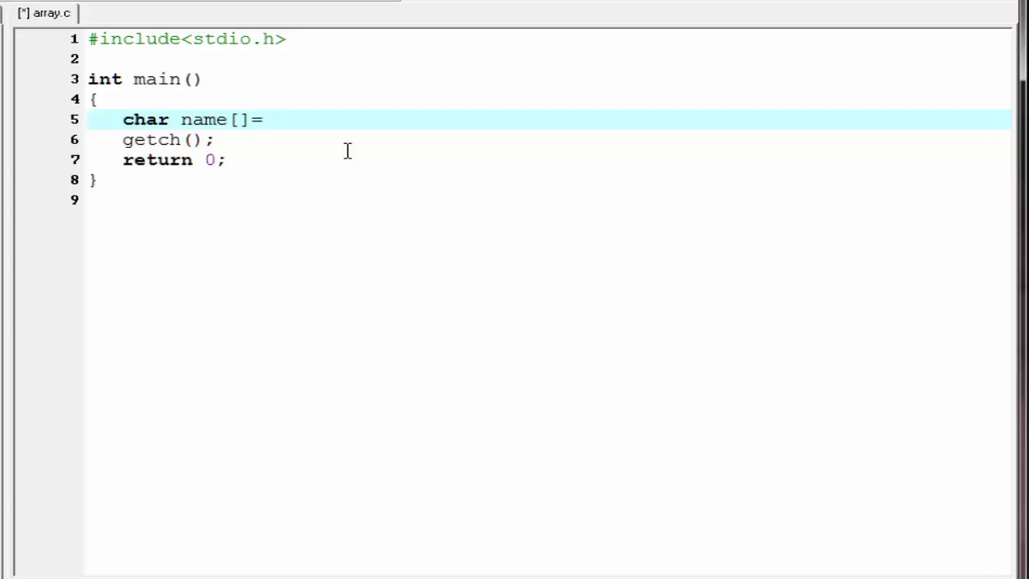
{"action": "type", "text": "{};"}
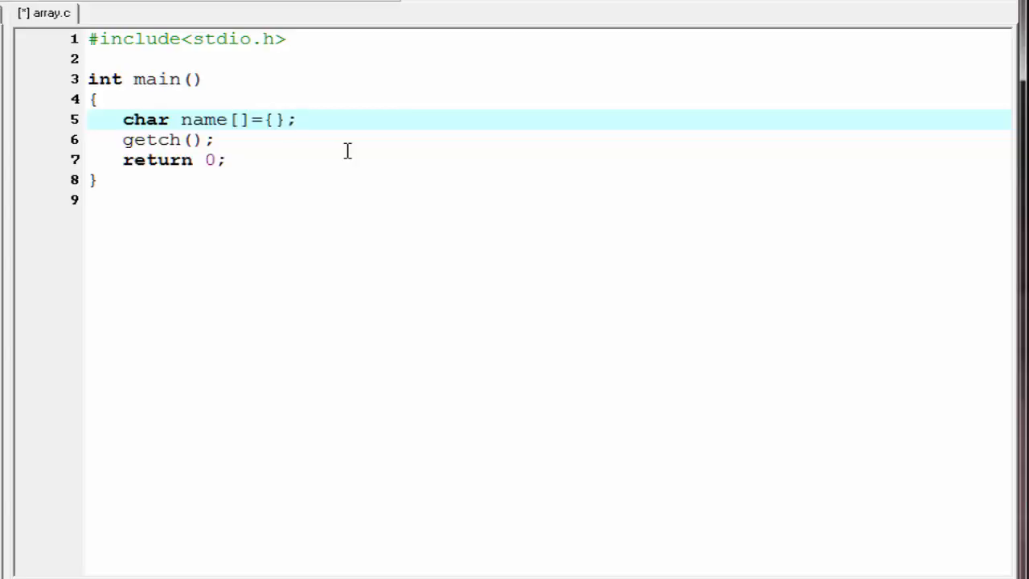
{"action": "left_click", "coordinate": [273, 119]}
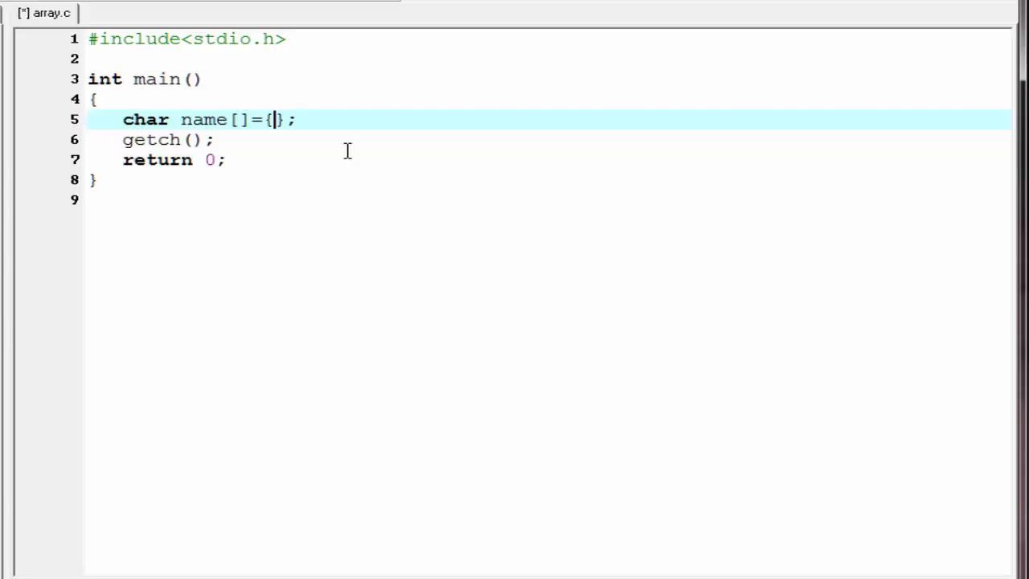
{"action": "type", "text": "'I'"}
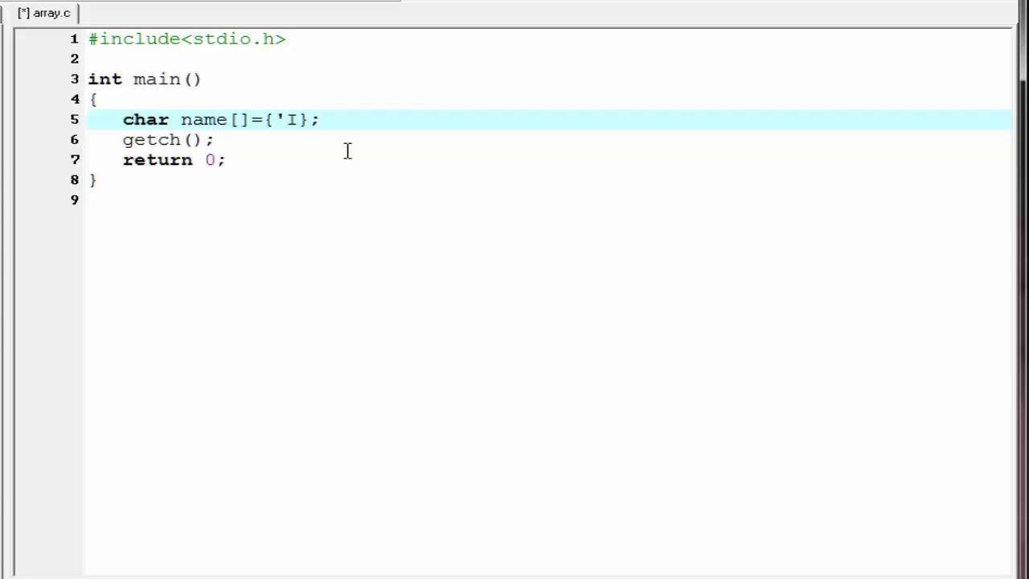
{"action": "type", "text": ",'n','d'"}
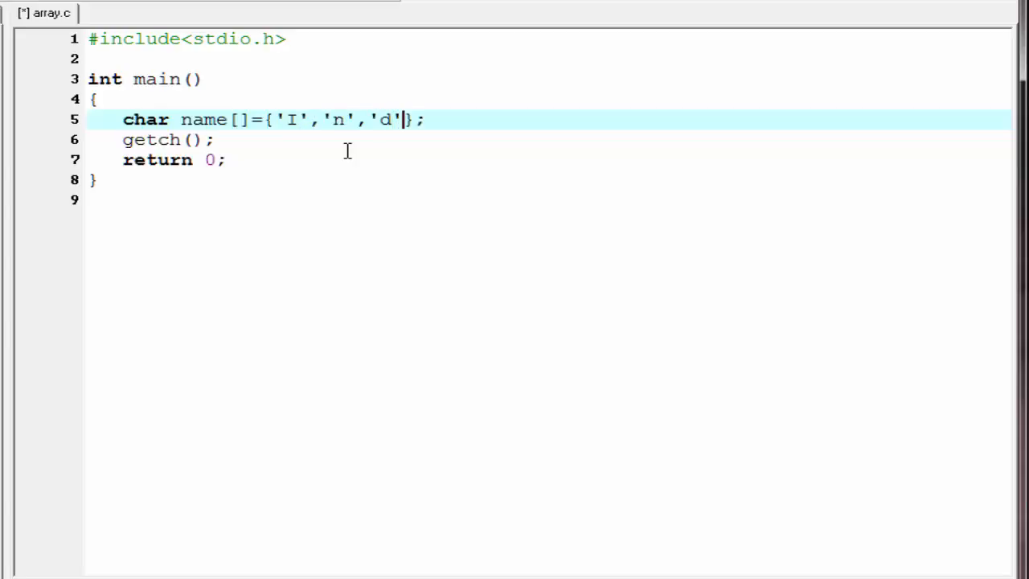
{"action": "type", "text": ",'i','a"}
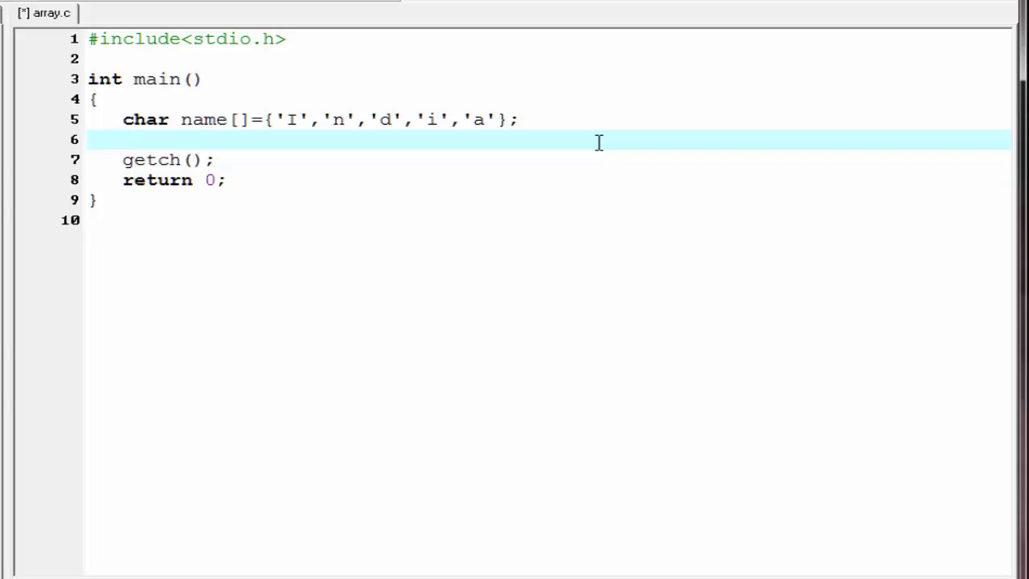
Write printf("%c",name[0]); on line 6
{"action": "type", "text": "print"}
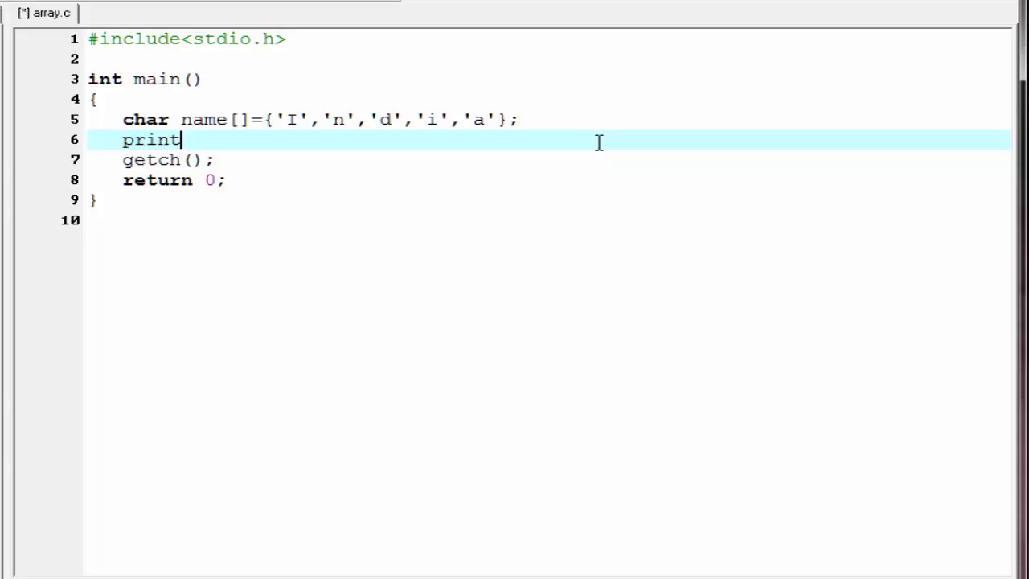
{"action": "type", "text": "f(\"\");"}
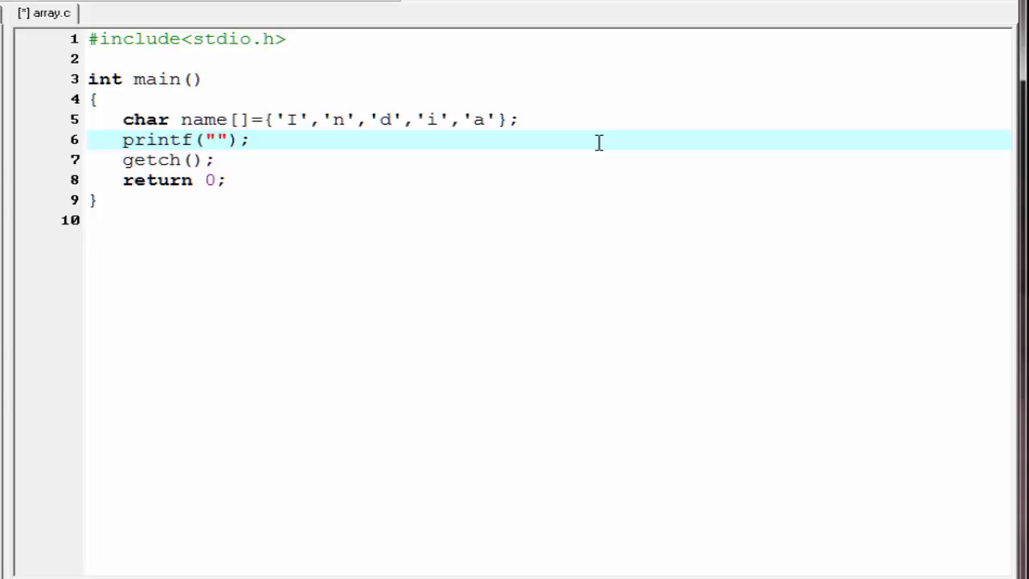
{"action": "type", "text": "%c"}
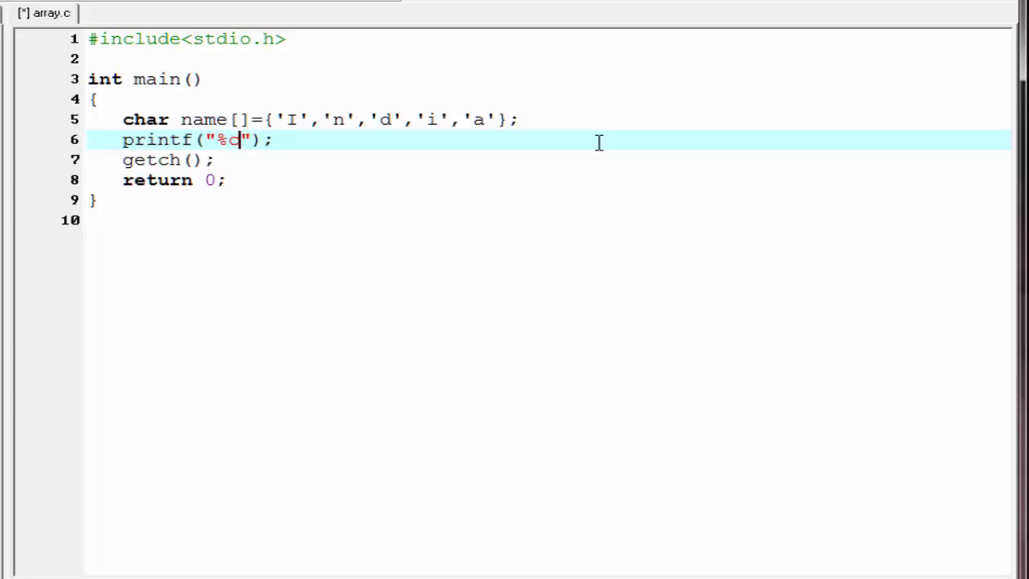
{"action": "type", "text": "c"}
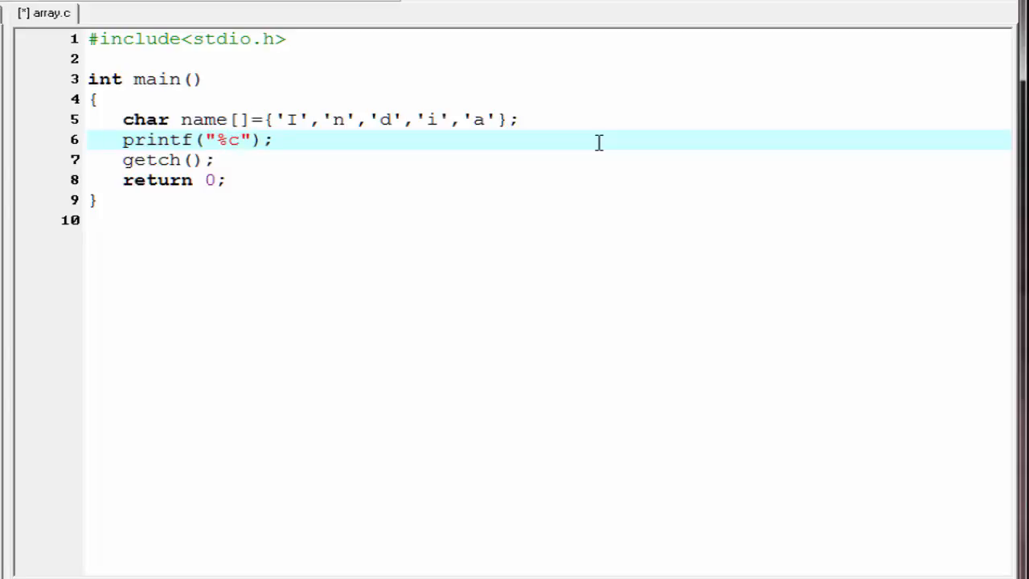
{"action": "type", "text": ",name["}
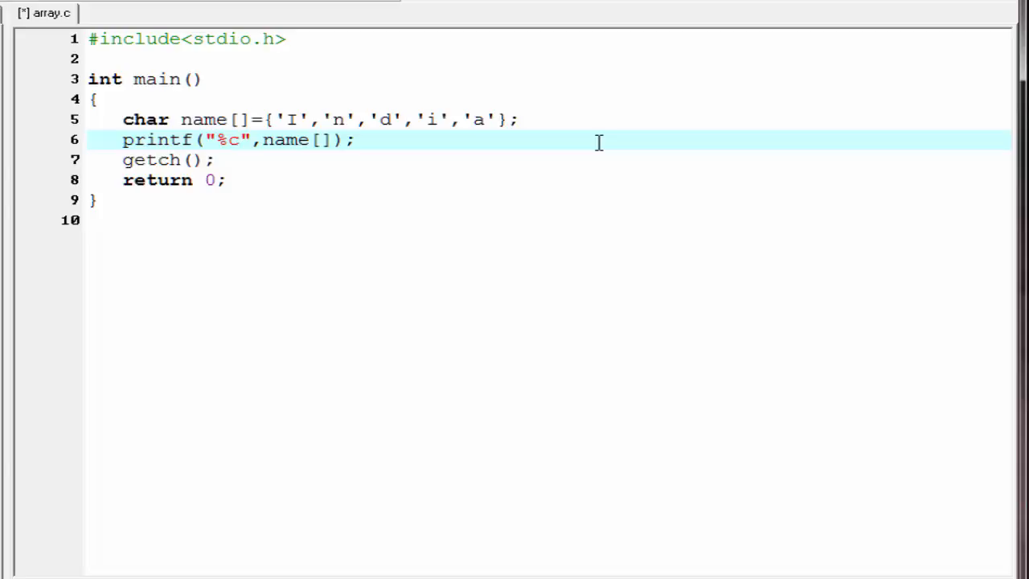
{"action": "type", "text": "0"}
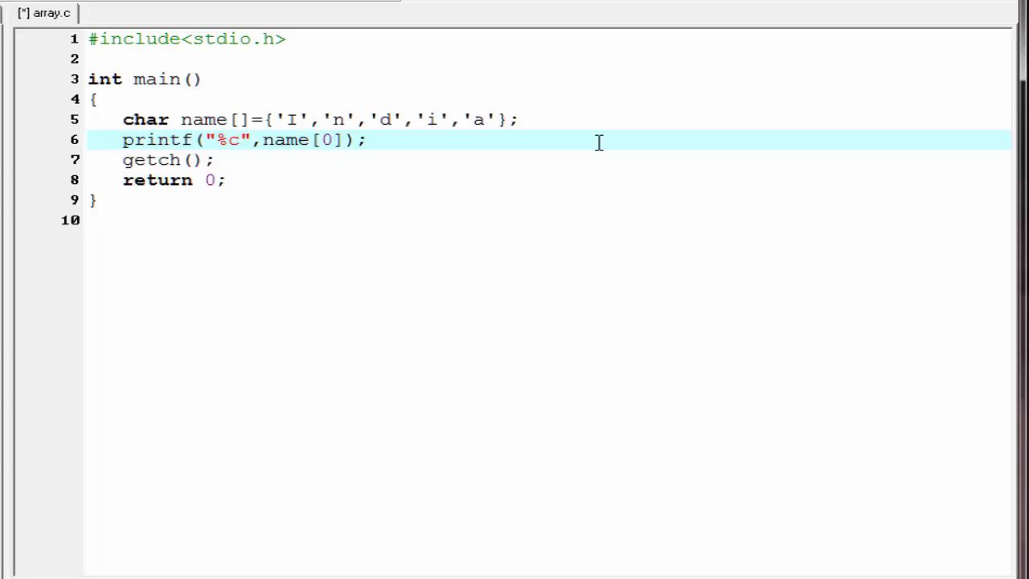
Compile and run array.c from the Execute menu, printing I
{"action": "left_click", "coordinate": [112, 4]}
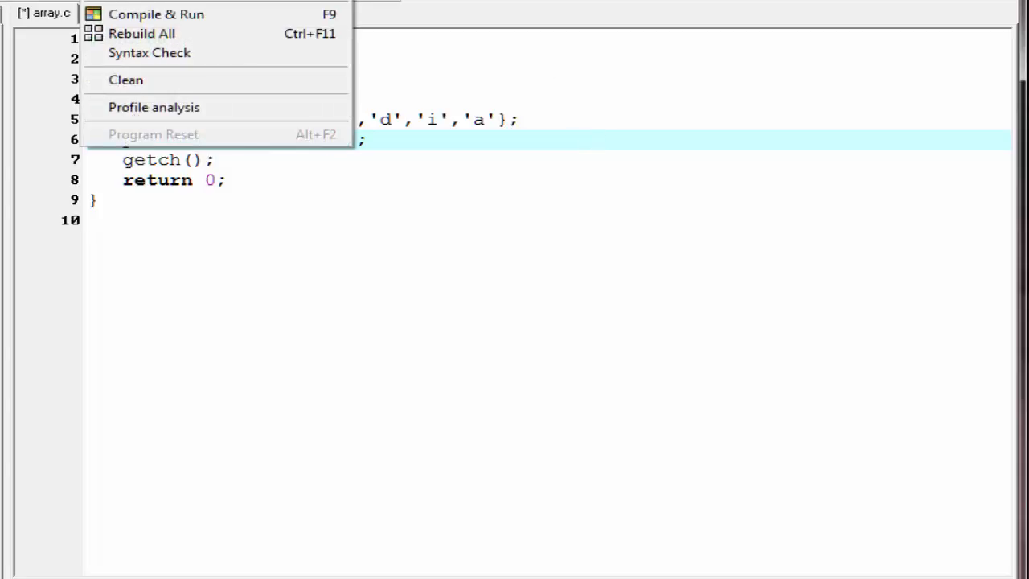
{"action": "left_click", "coordinate": [156, 14]}
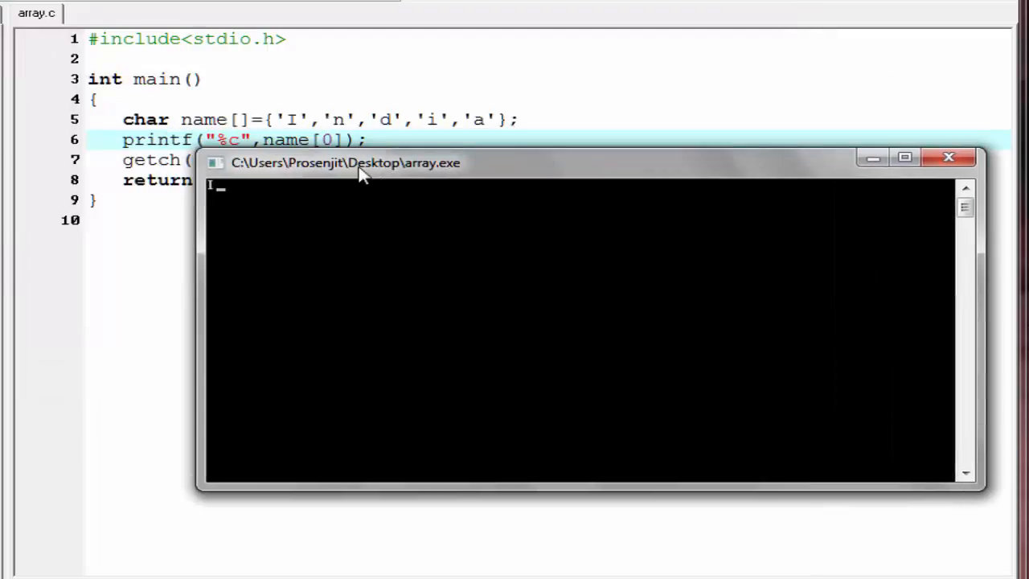
{"action": "mouse_move", "coordinate": [957, 201]}
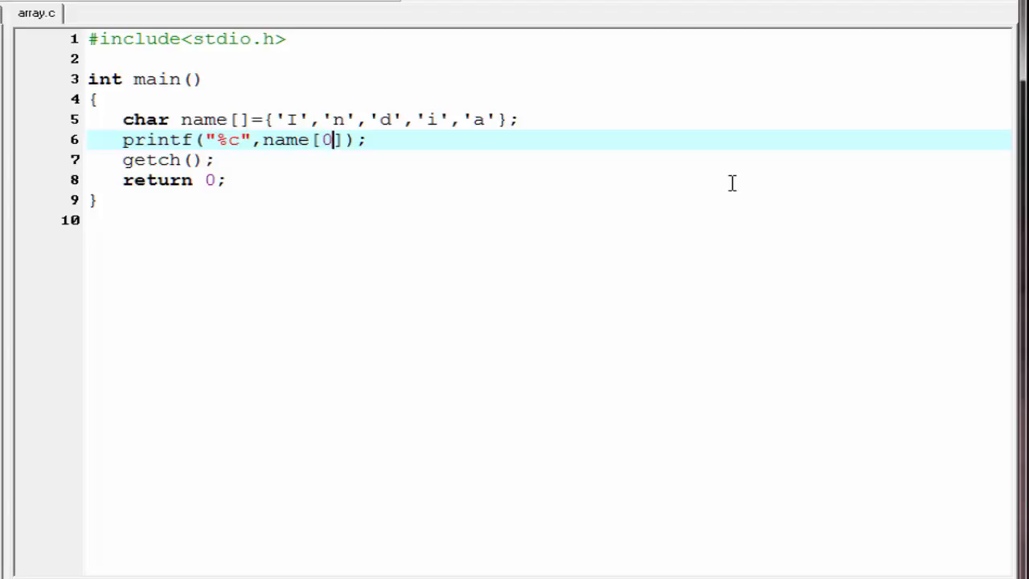
{"action": "mouse_move", "coordinate": [99, 149]}
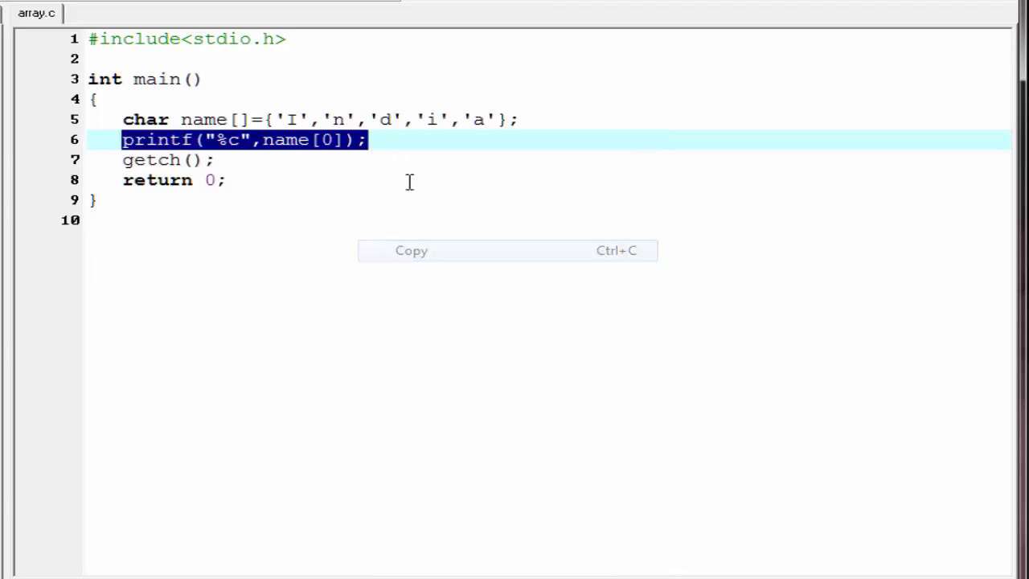
Add a second printf line and change its index to name[2]
{"action": "key", "text": "Return"}
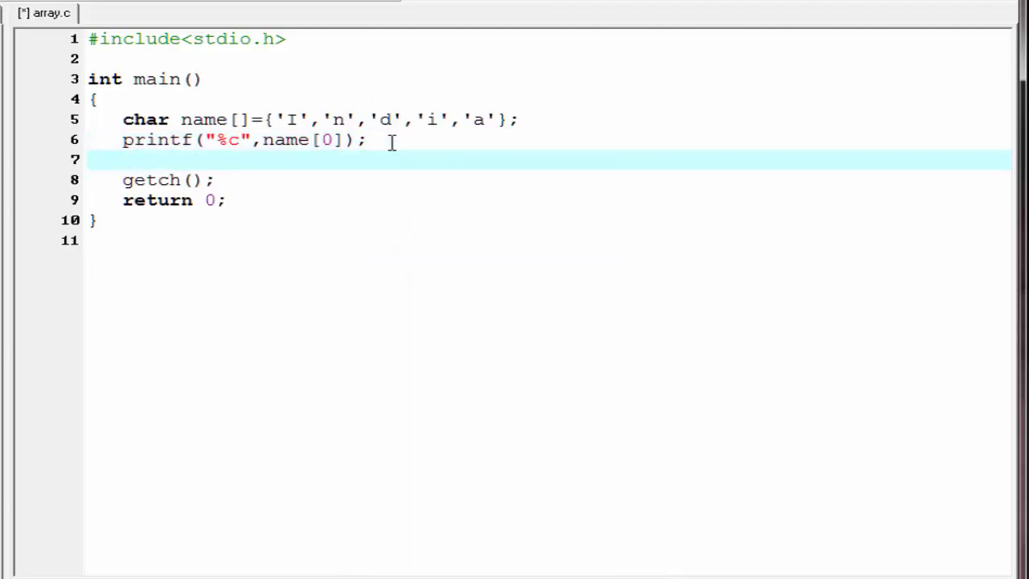
{"action": "type", "text": "printf(\"%c\",name[0]);"}
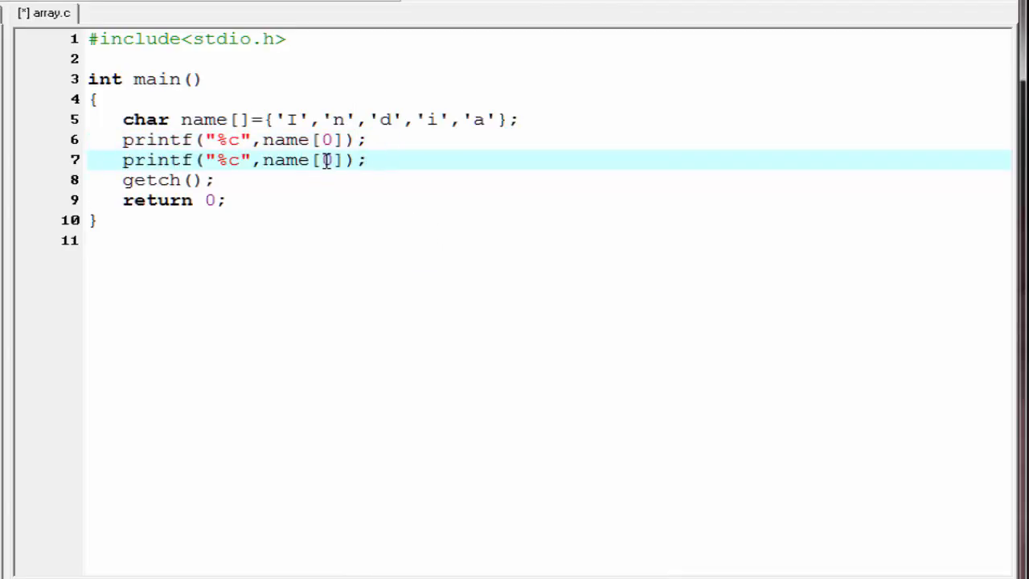
{"action": "double_click", "coordinate": [326, 160]}
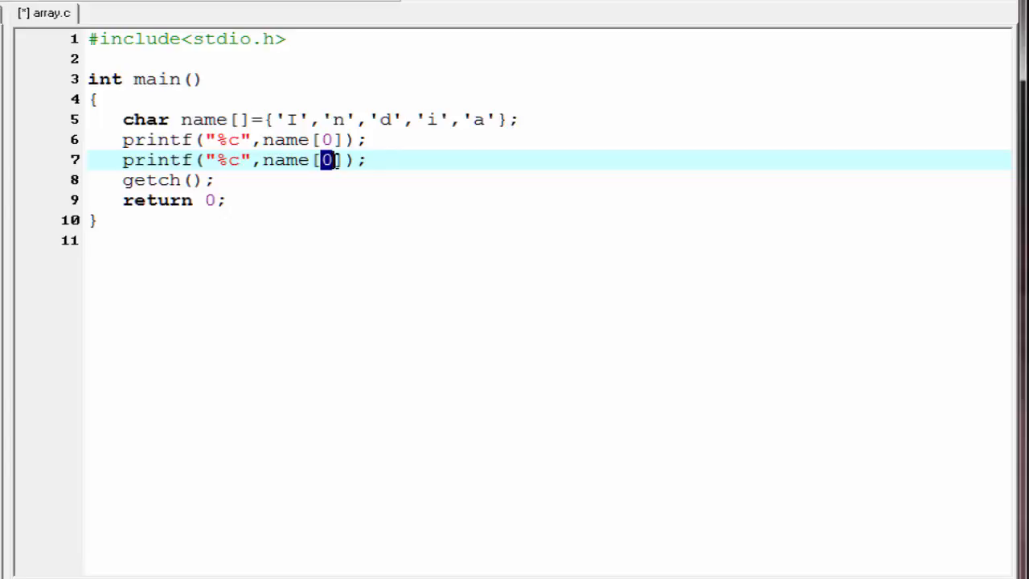
{"action": "type", "text": "2"}
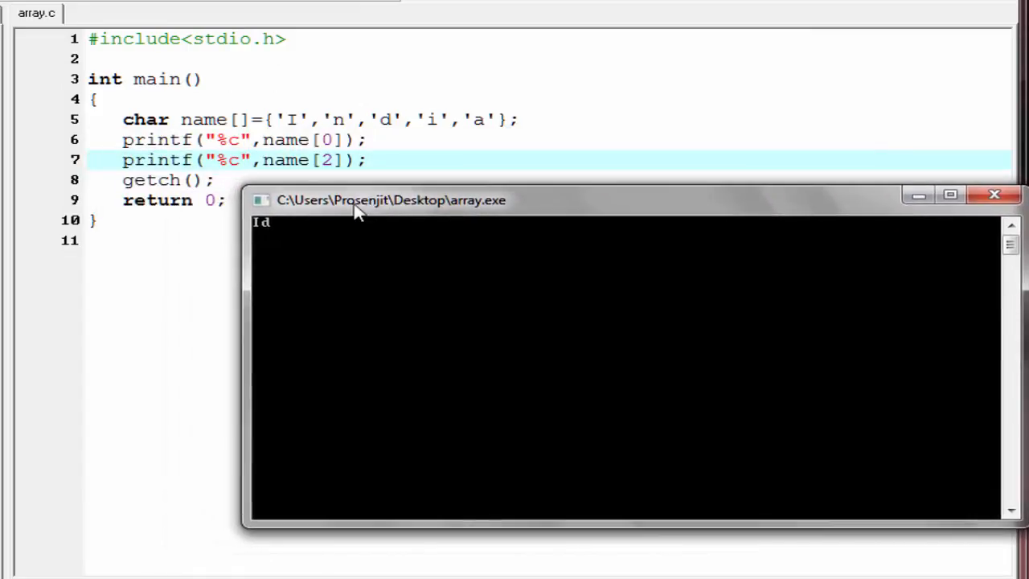
{"action": "mouse_move", "coordinate": [289, 237]}
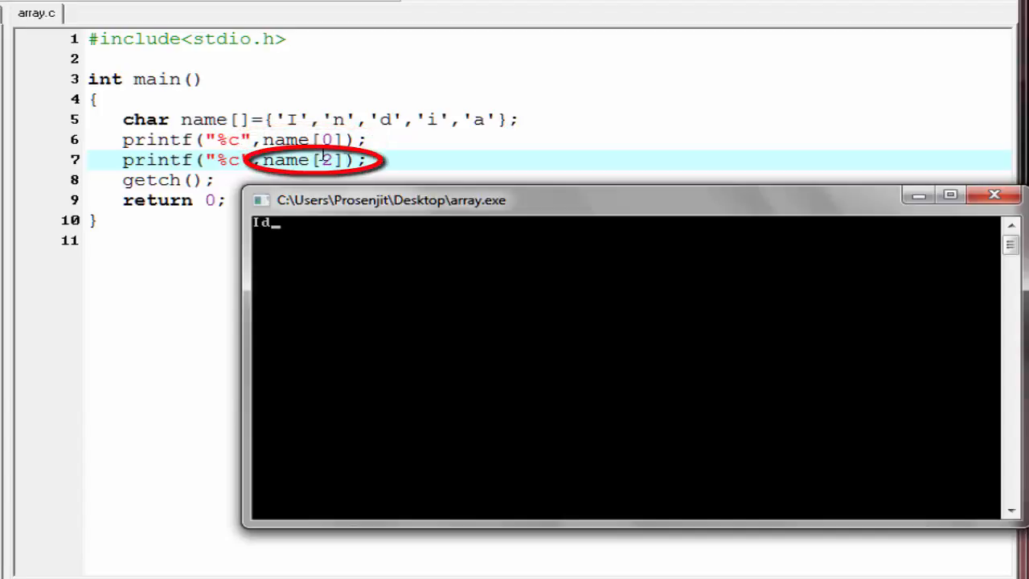
{"action": "mouse_move", "coordinate": [399, 119]}
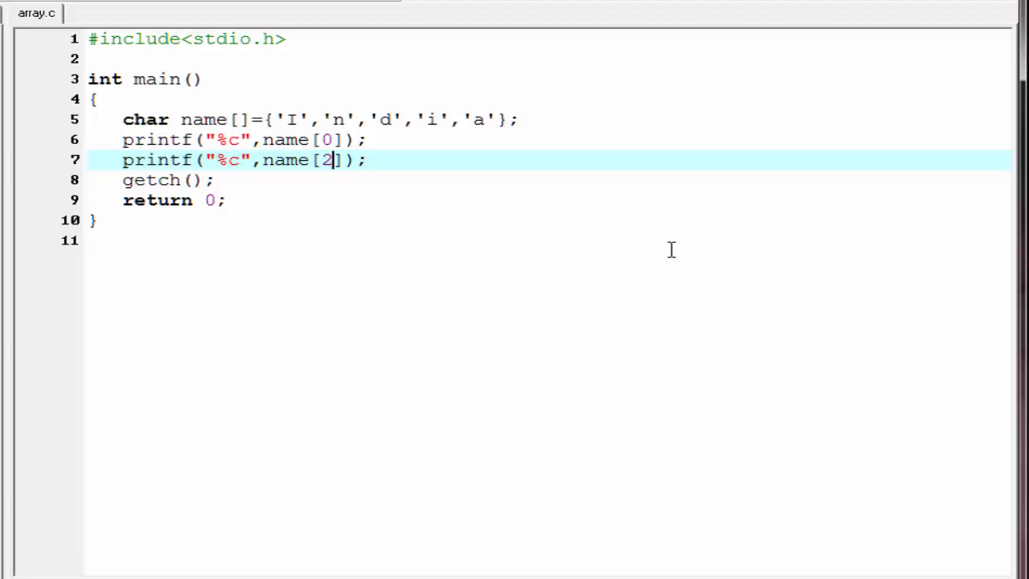
{"action": "mouse_move", "coordinate": [118, 159]}
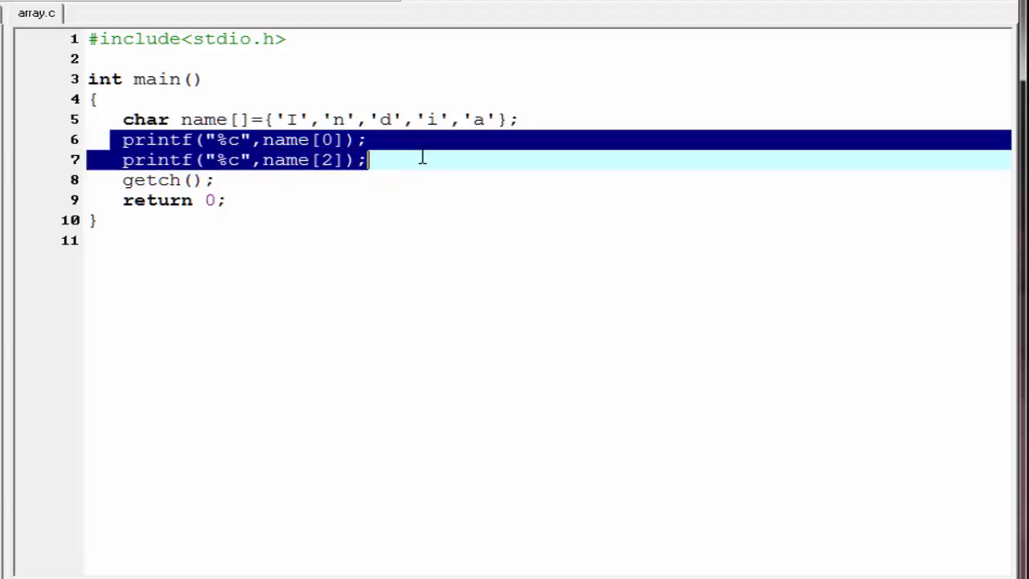
Replace the printf lines with int i=0; and while(name[i]>=4)
{"action": "key", "text": "Delete"}
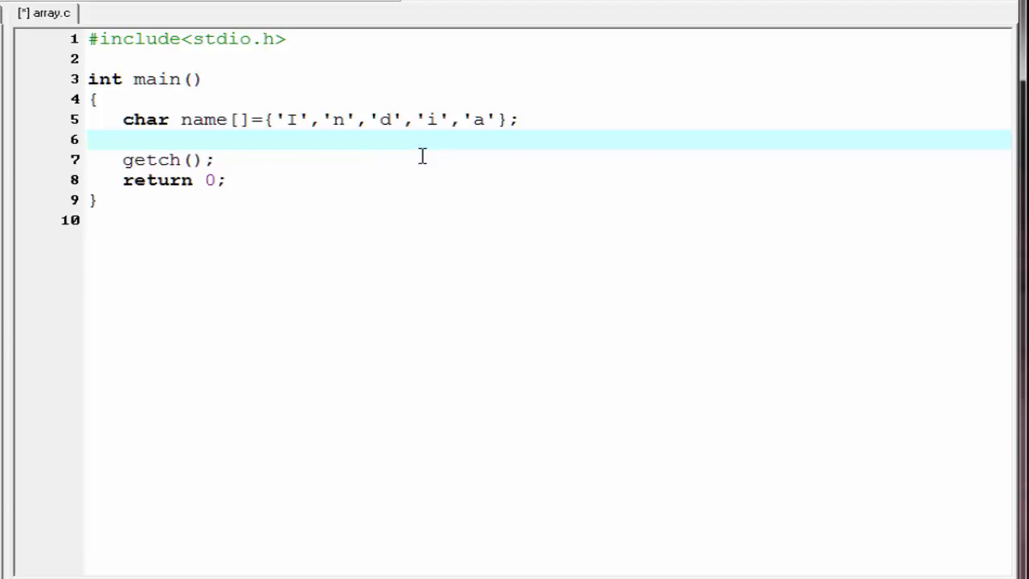
{"action": "type", "text": "int"}
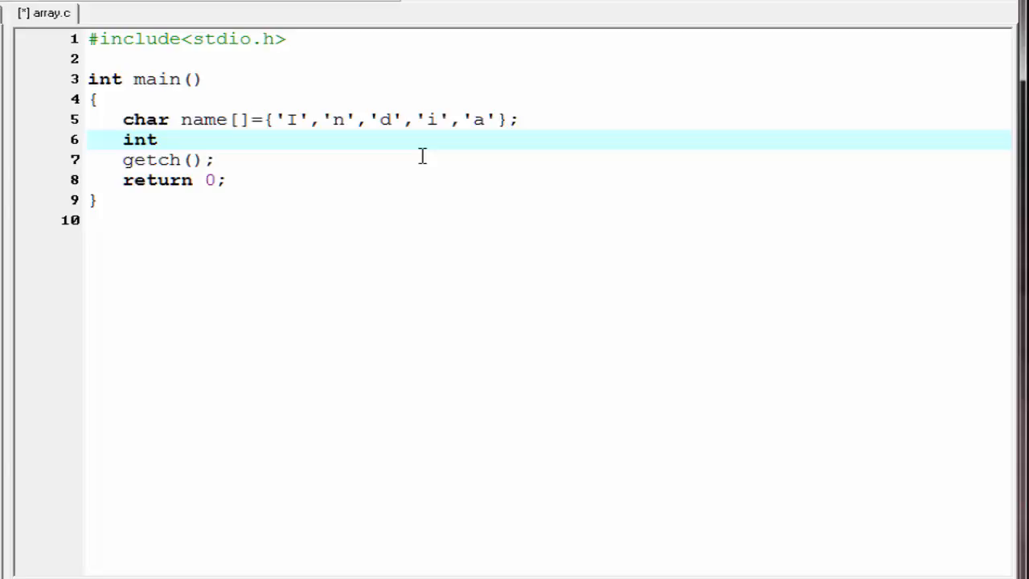
{"action": "type", "text": "i"}
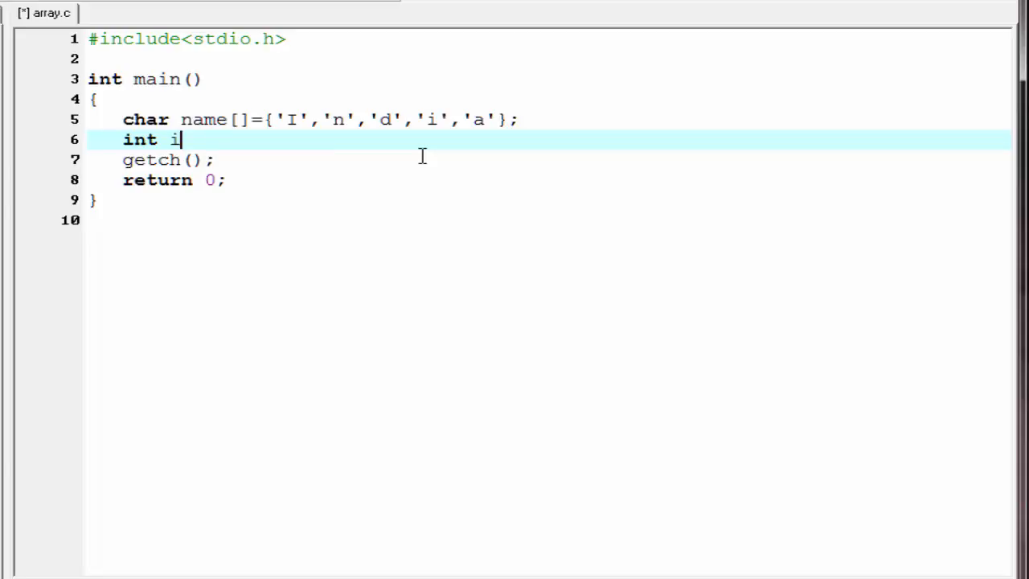
{"action": "type", "text": "=0"}
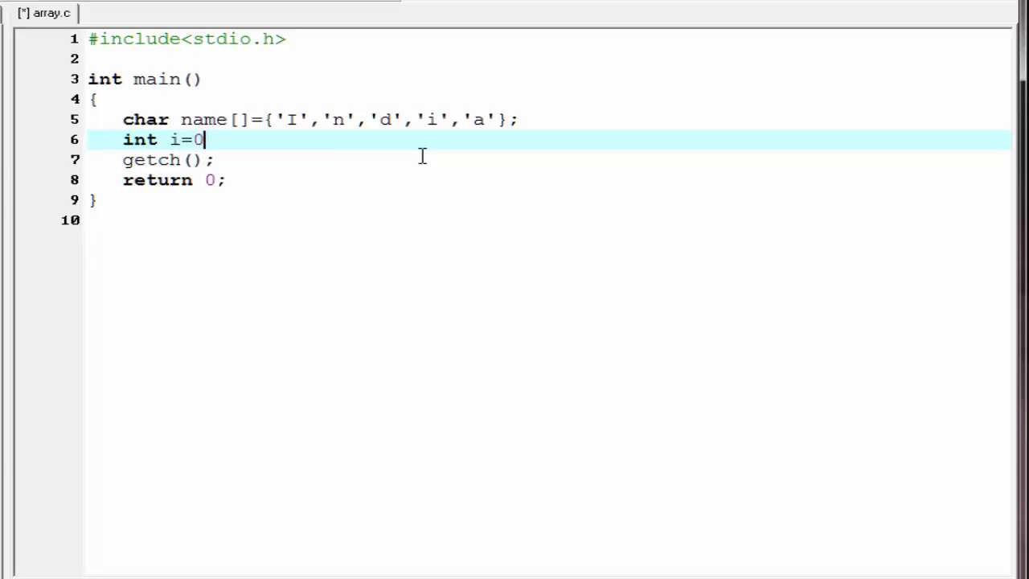
{"action": "type", "text": ";"}
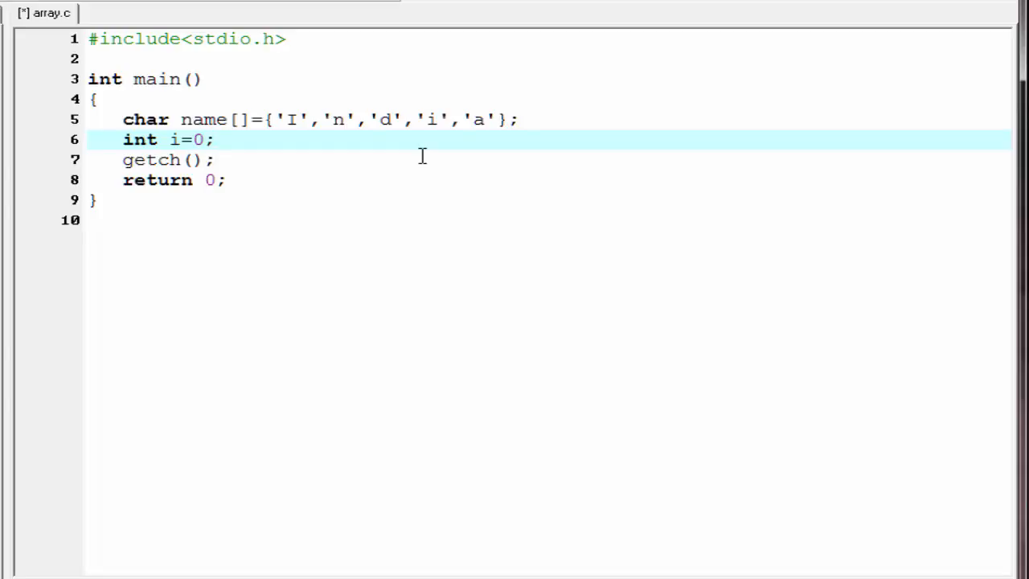
{"action": "type", "text": "w"}
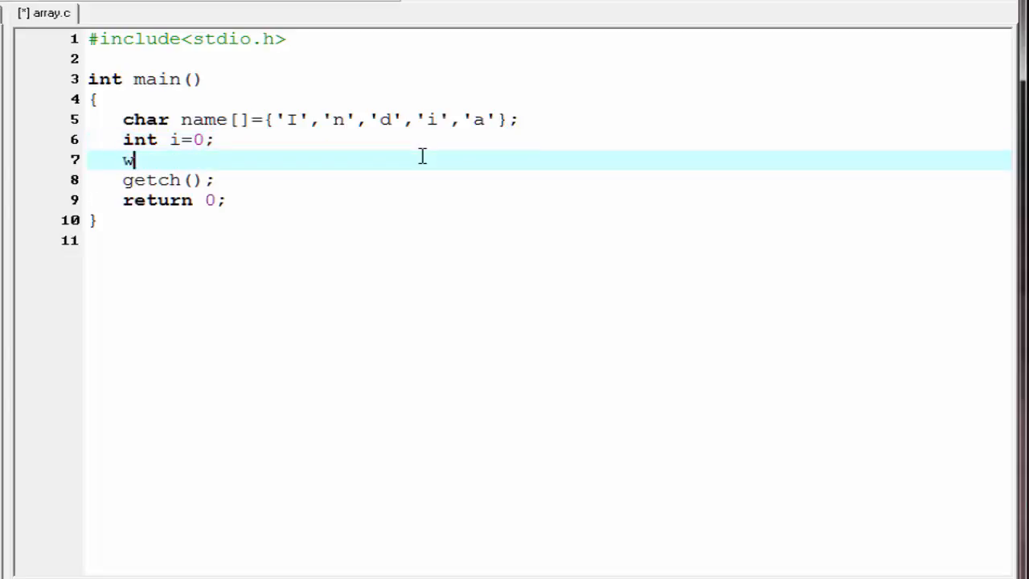
{"action": "type", "text": "hile"}
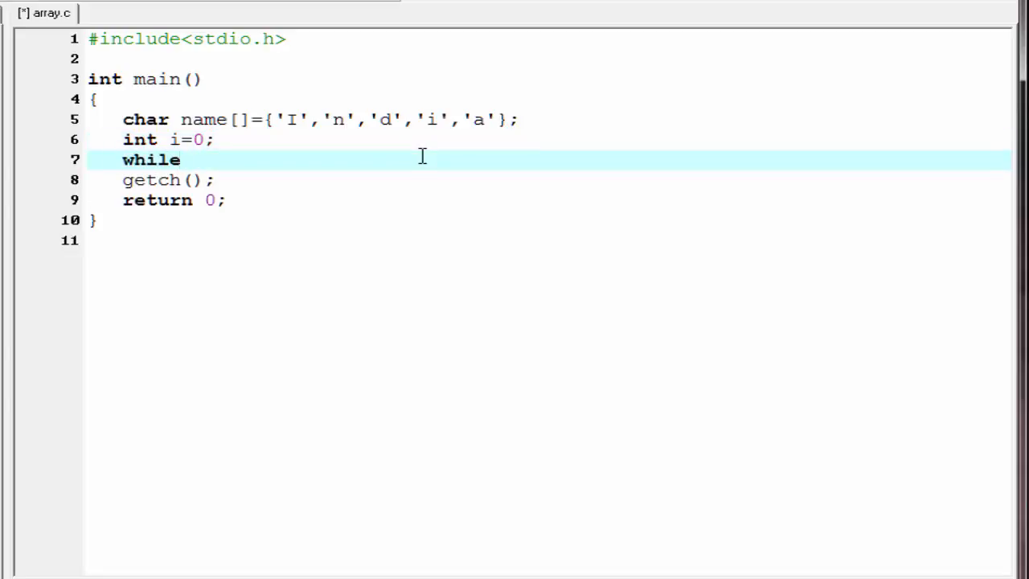
{"action": "type", "text": "()"}
{"action": "type", "text": "{"}
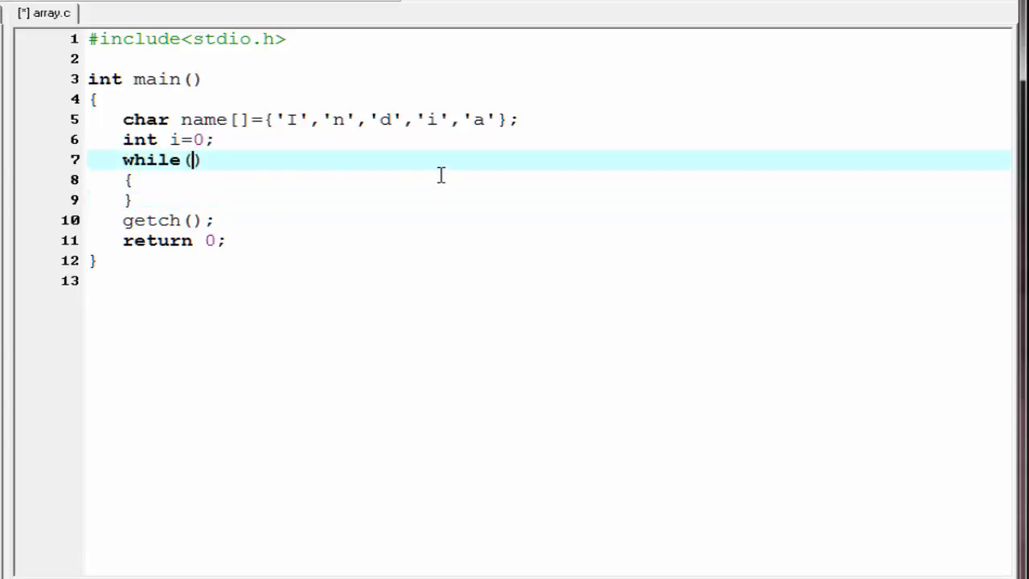
{"action": "type", "text": "nam"}
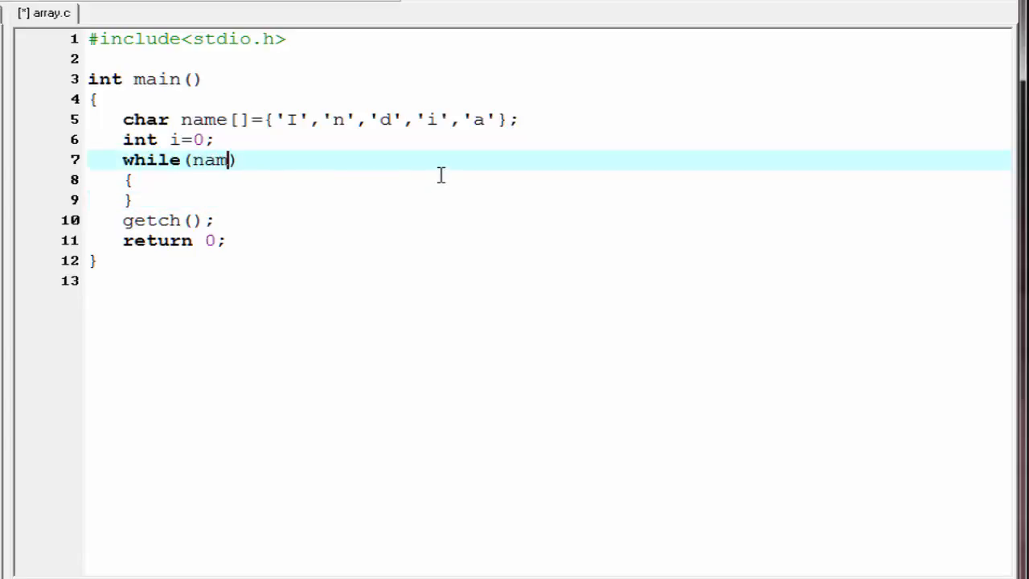
{"action": "type", "text": "e[i"}
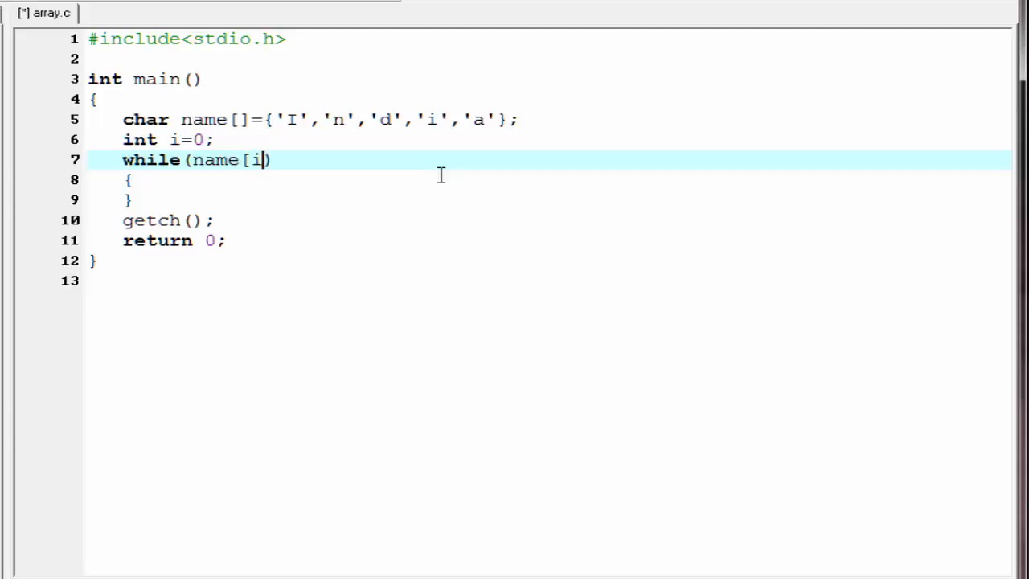
{"action": "type", "text": "]"}
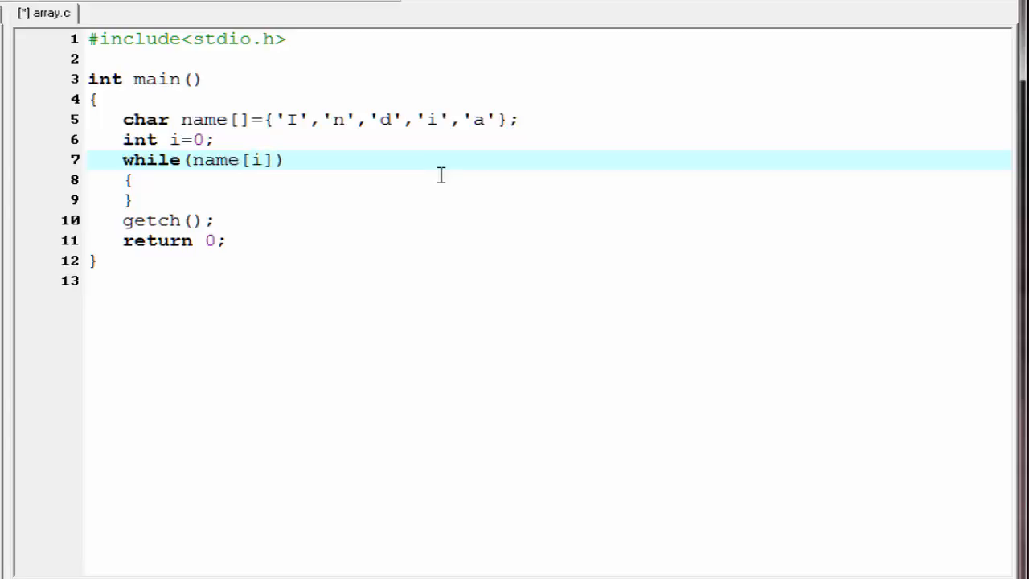
{"action": "type", "text": ">=4"}
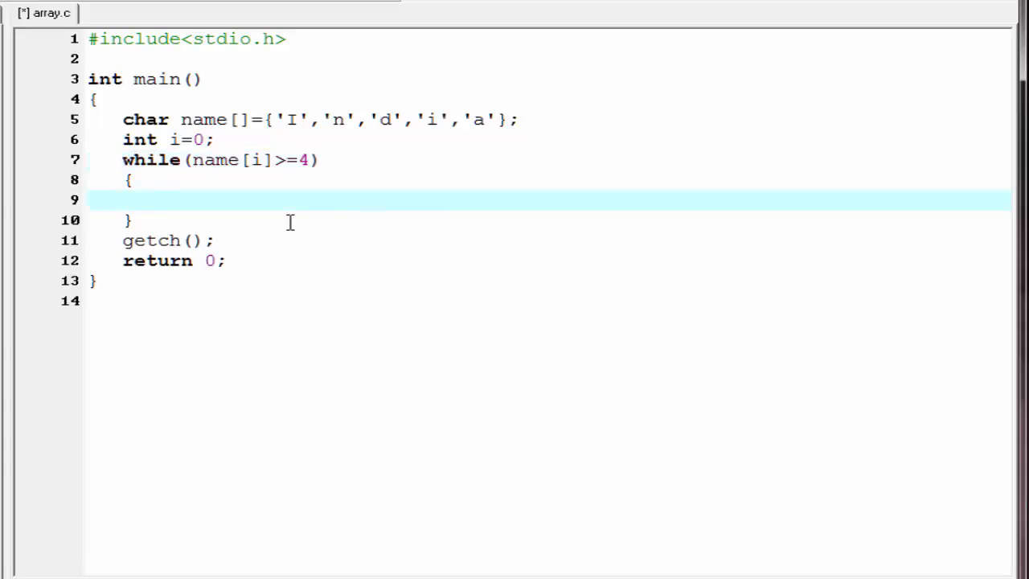
Fill the loop body with printf("%c",name[i]); followed by i++;
{"action": "left_click", "coordinate": [159, 200]}
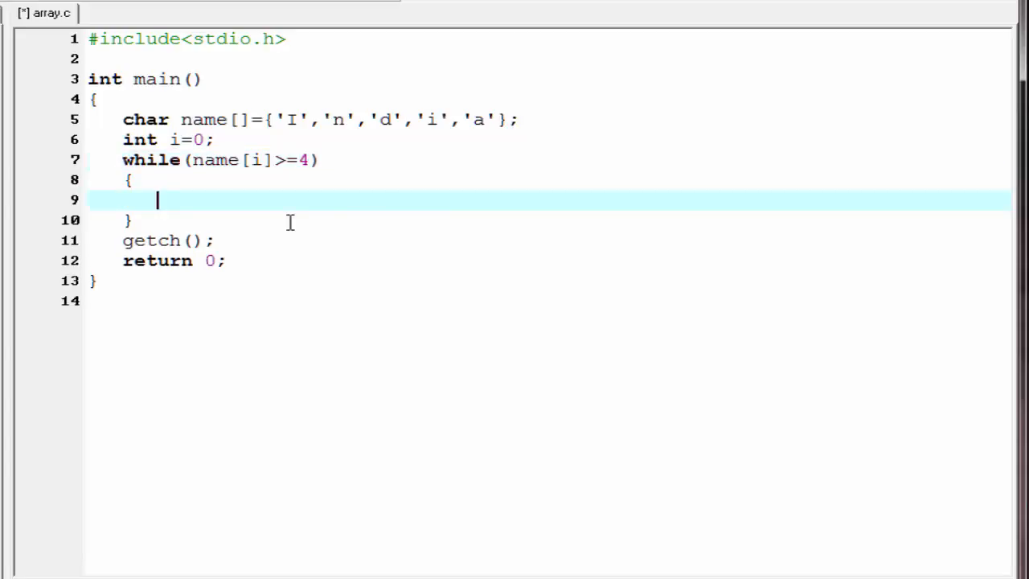
{"action": "type", "text": "printf"}
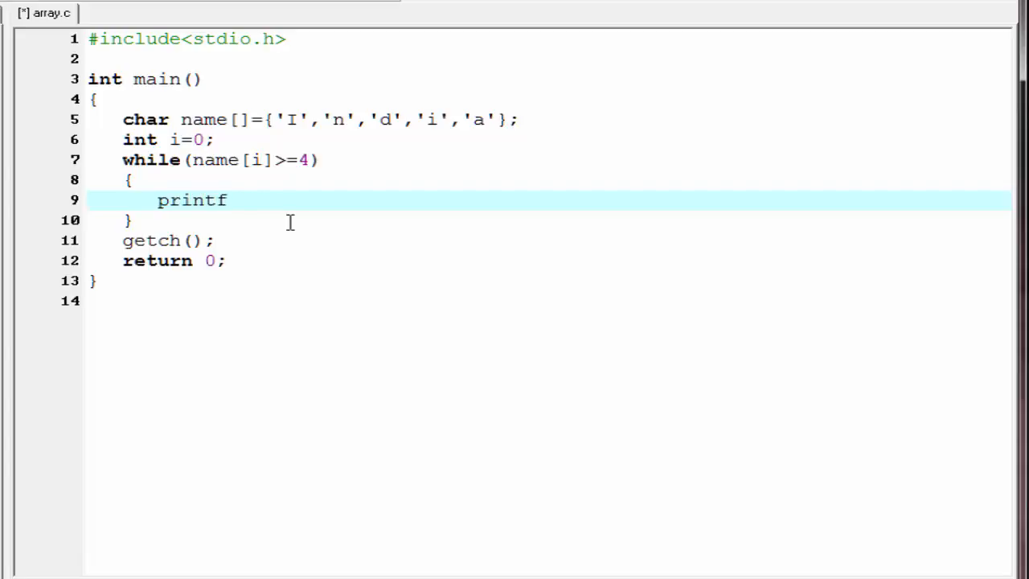
{"action": "type", "text": "(\"%\");"}
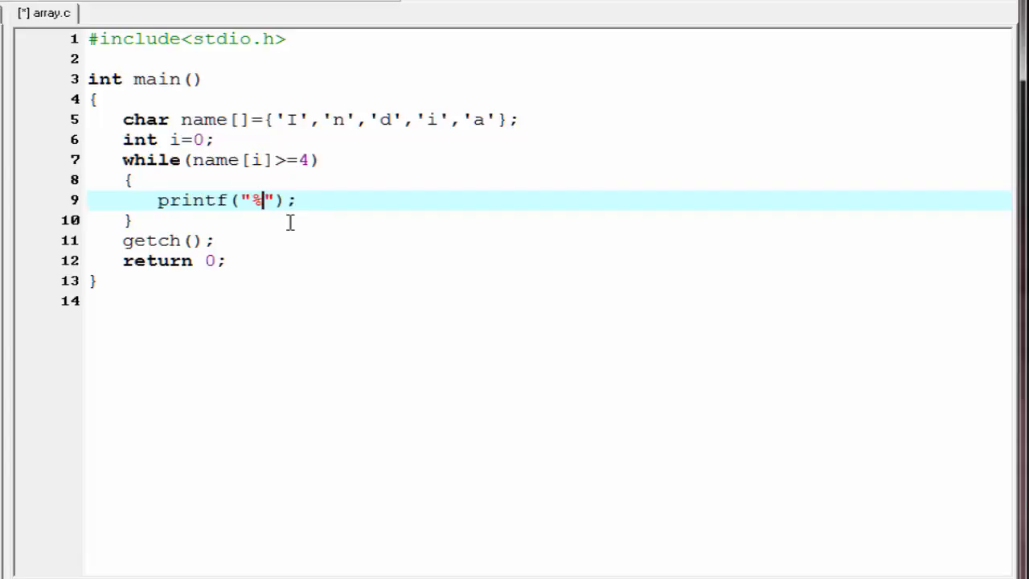
{"action": "type", "text": "c"}
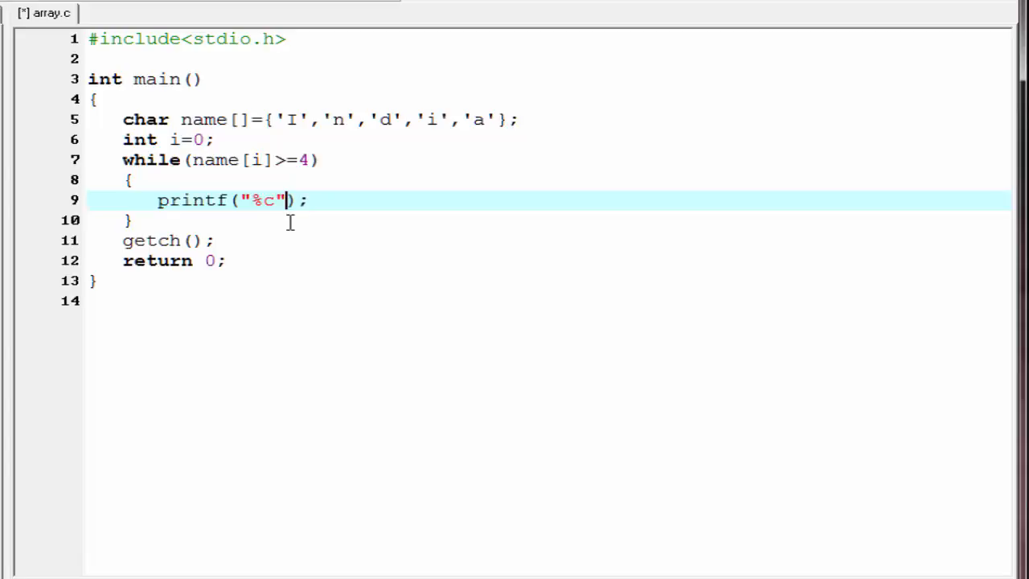
{"action": "type", "text": ","}
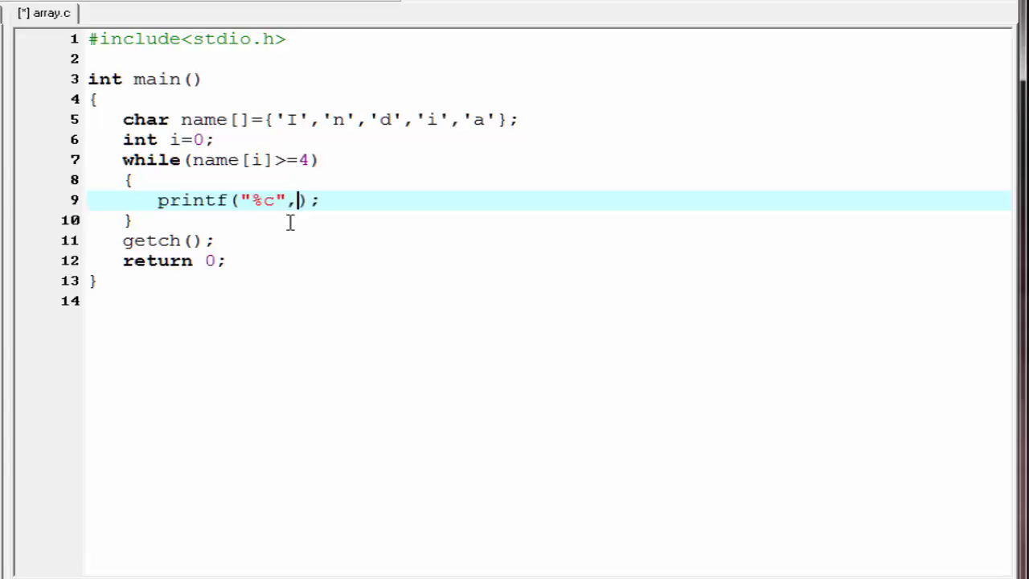
{"action": "type", "text": "name"}
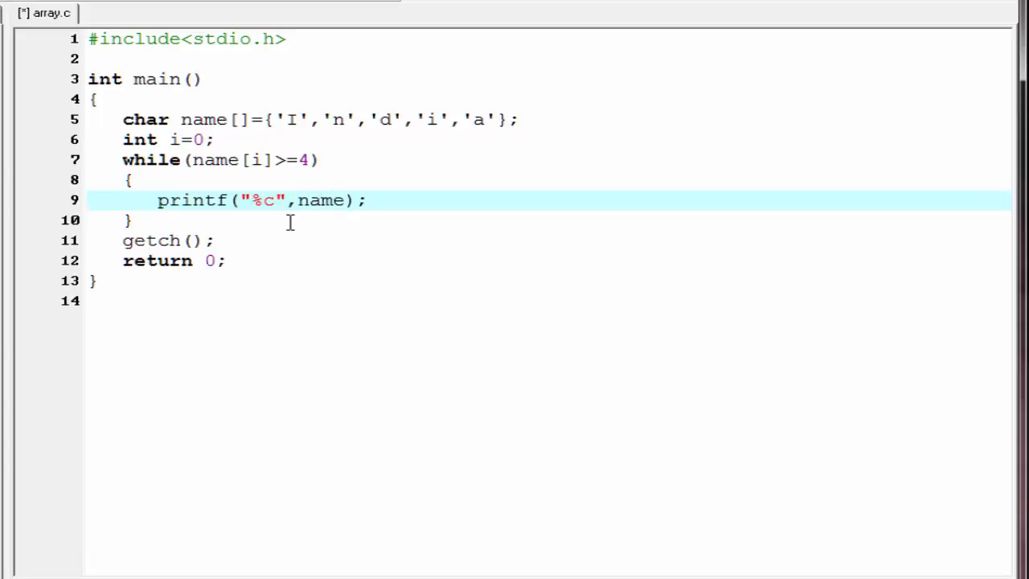
{"action": "type", "text": "[i]"}
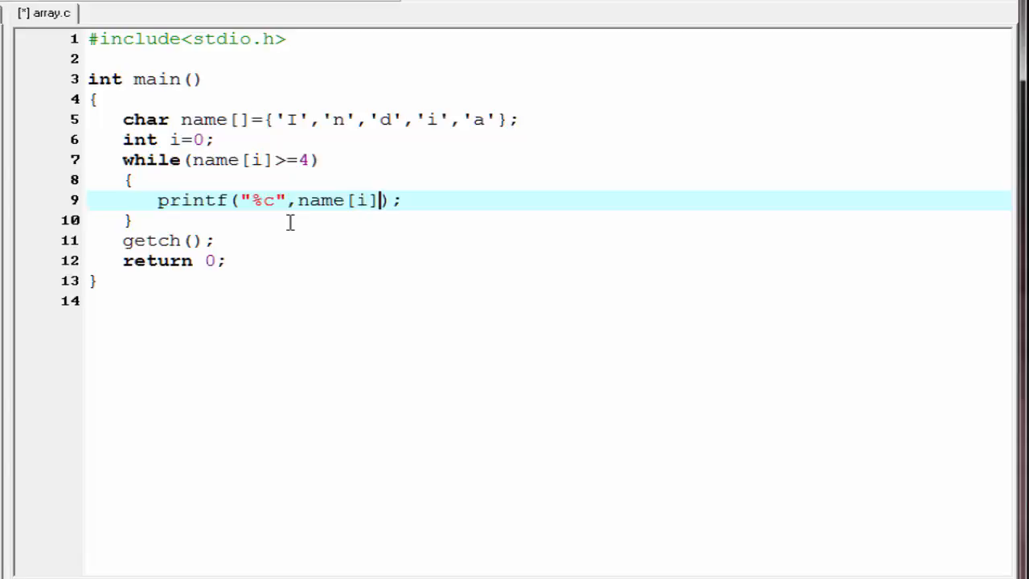
{"action": "key", "text": "Return"}
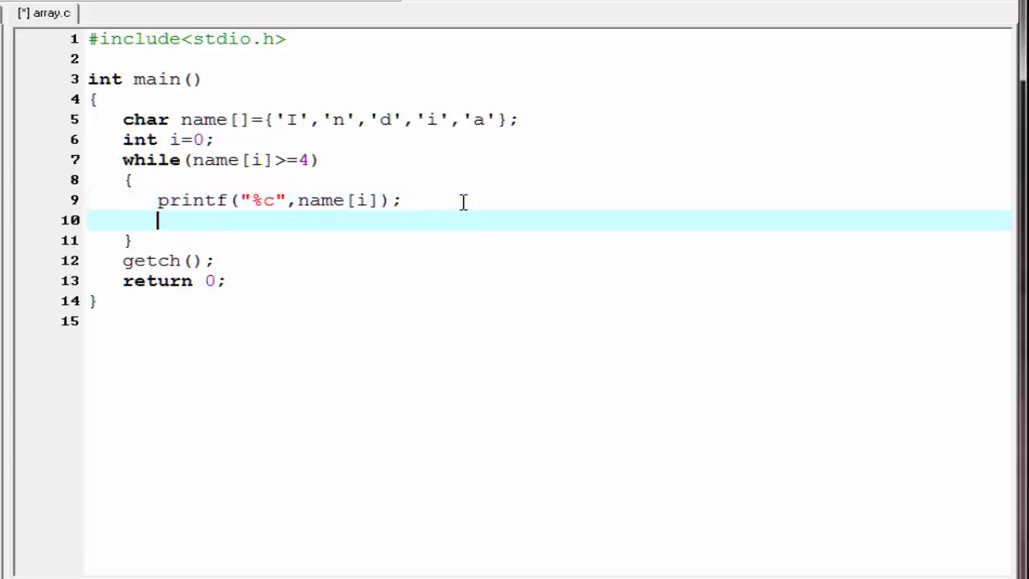
{"action": "type", "text": "i++"}
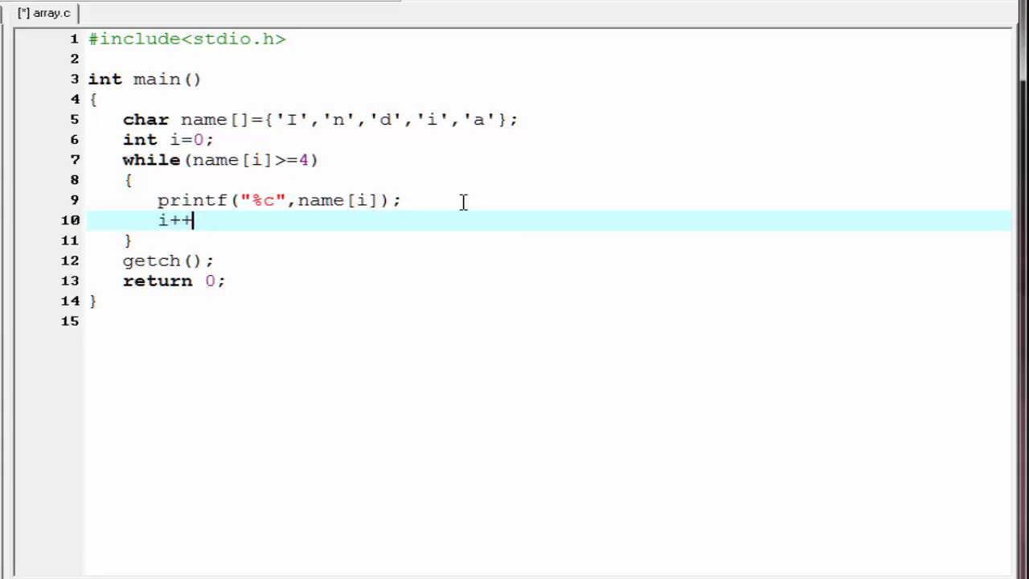
{"action": "type", "text": ";"}
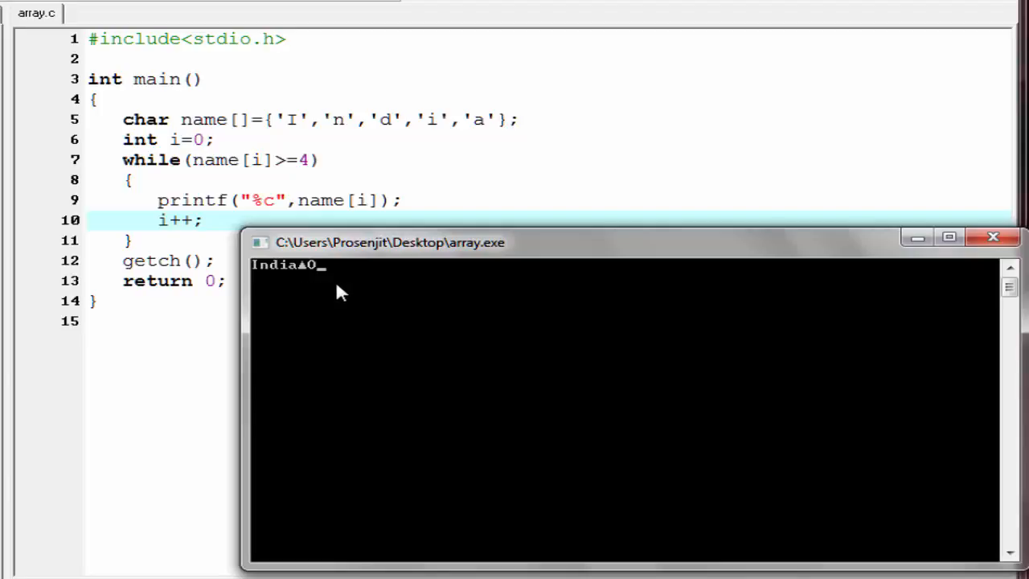
{"action": "mouse_move", "coordinate": [394, 292]}
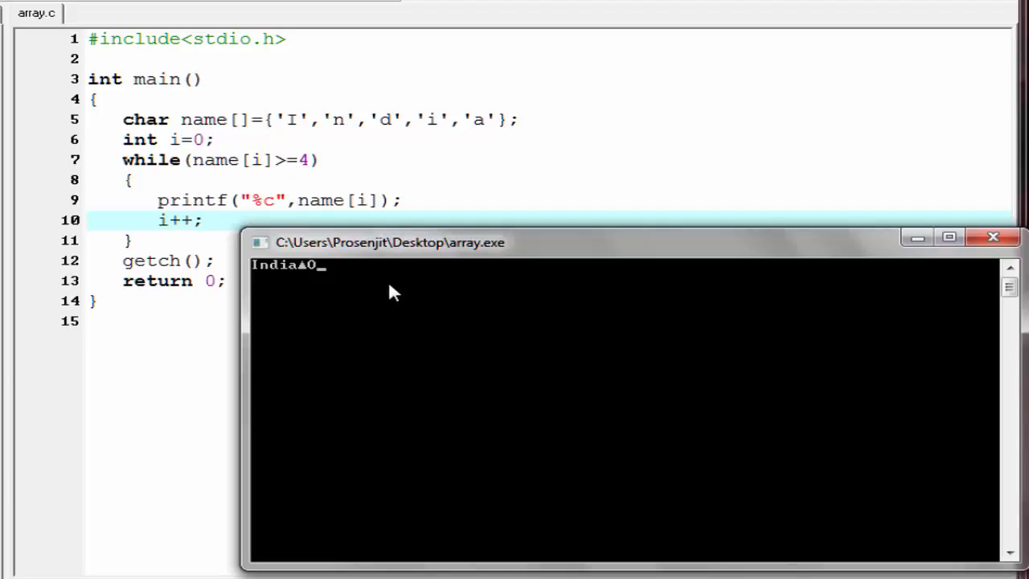
{"action": "mouse_move", "coordinate": [850, 305]}
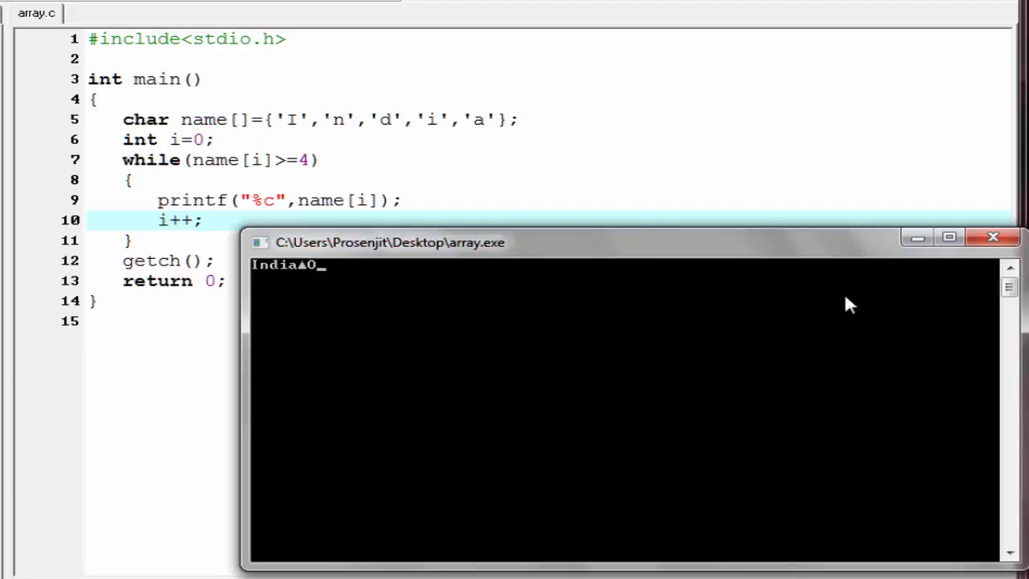
Close the array.exe console and place the cursor after the name array
{"action": "left_click", "coordinate": [992, 236]}
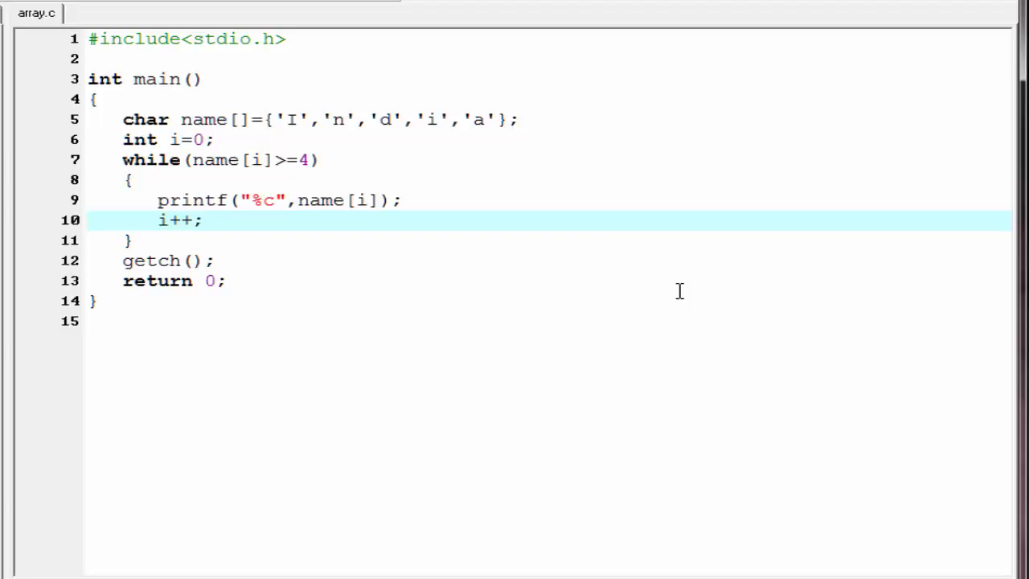
{"action": "left_click", "coordinate": [598, 119]}
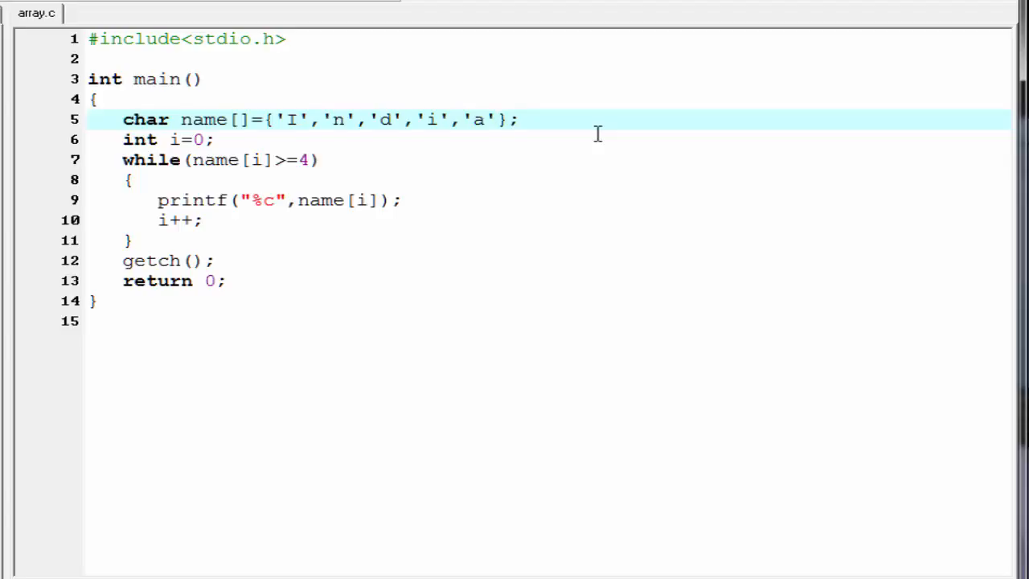
Append ,'\0' to the name array initializer and compile and run
{"action": "type", "text": ",'\\0'};"}
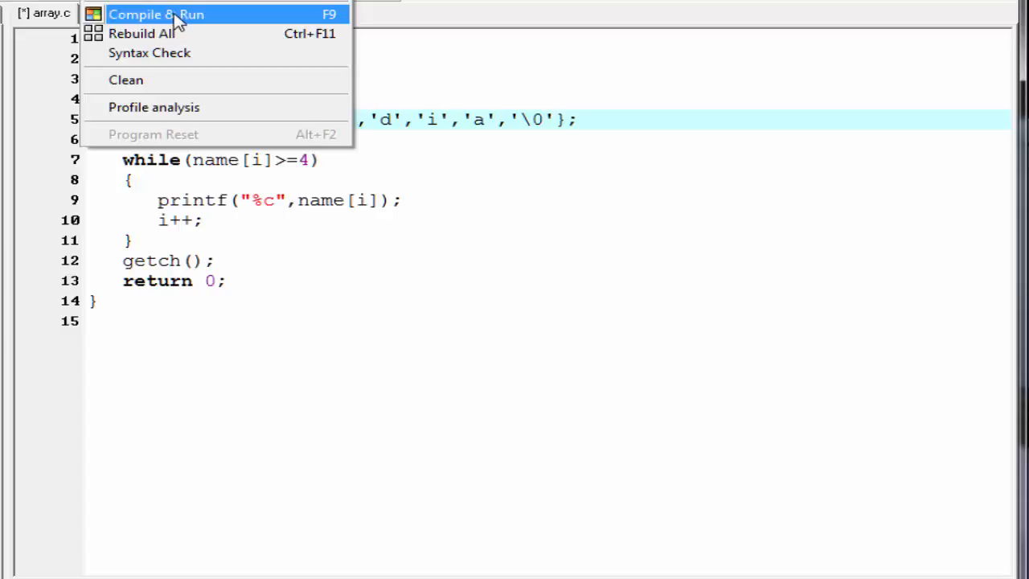
{"action": "left_click", "coordinate": [156, 14]}
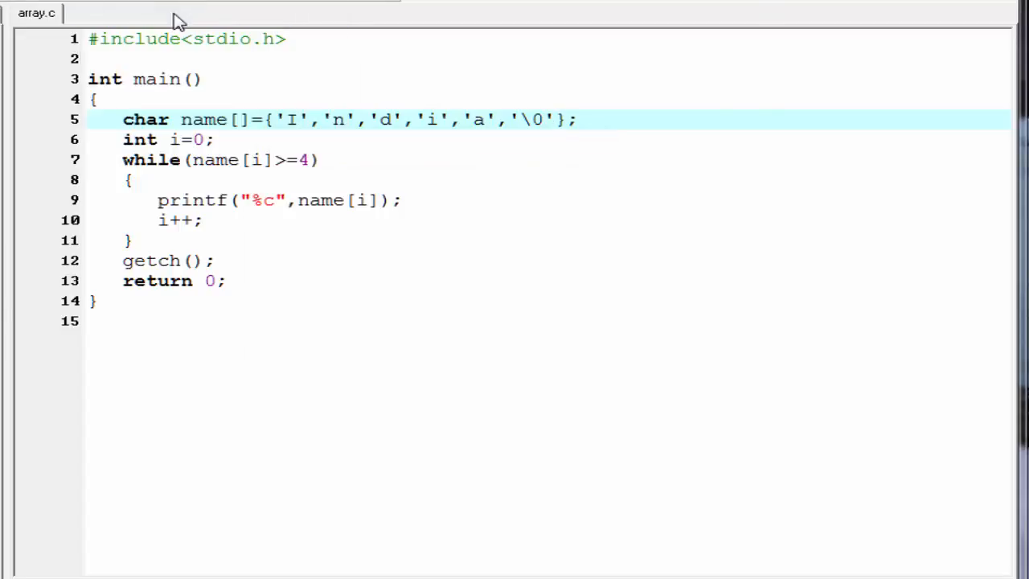
{"action": "key", "text": "F9"}
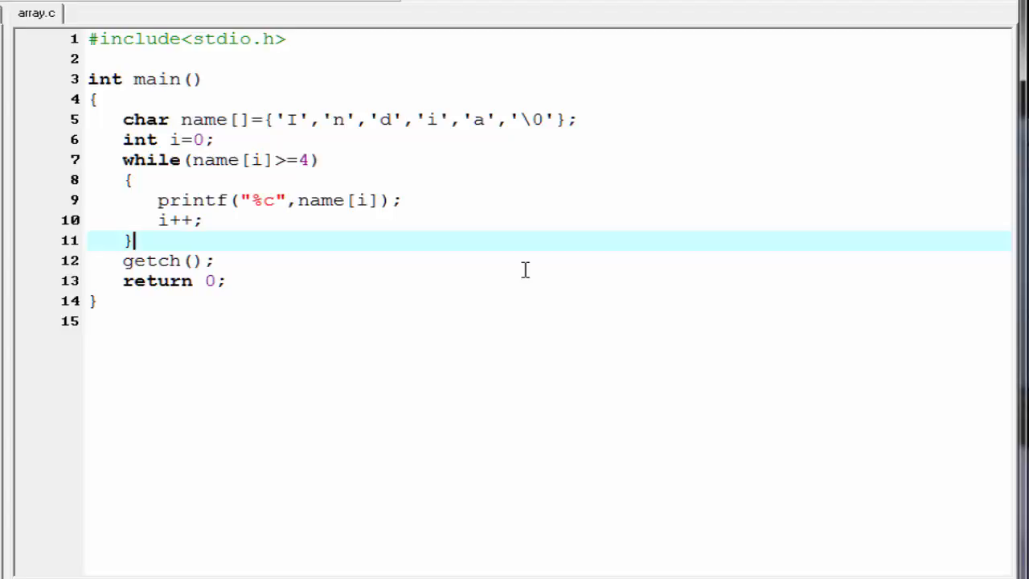
On a new line after the loop, declare char name1[]="is great";
{"action": "key", "text": "Return"}
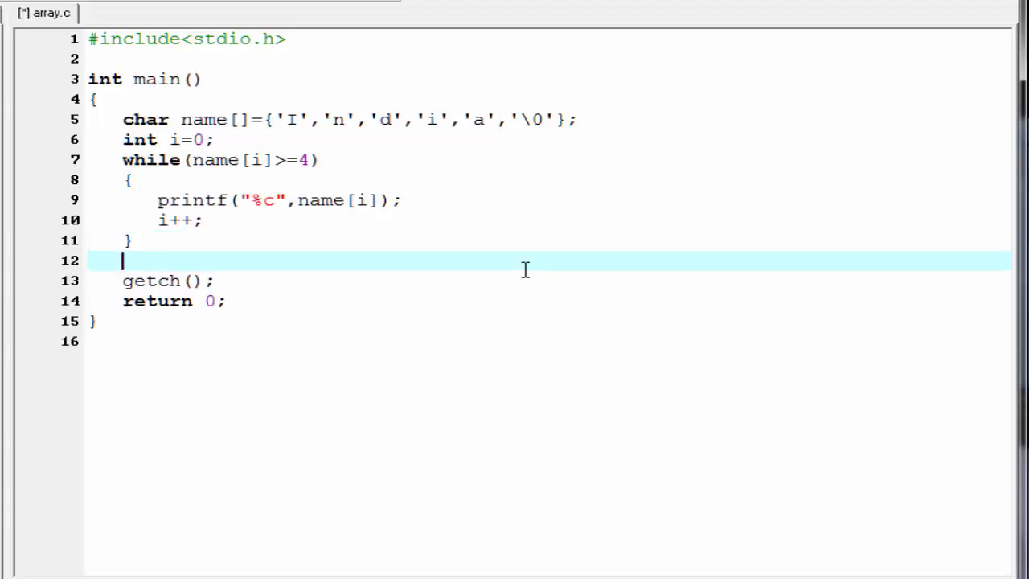
{"action": "type", "text": "char n"}
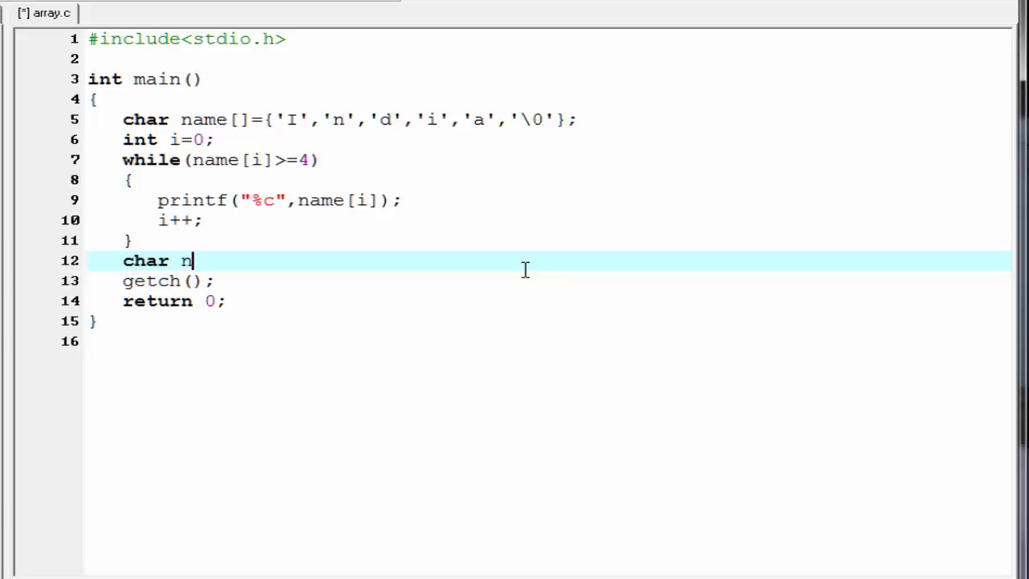
{"action": "type", "text": "ame1"}
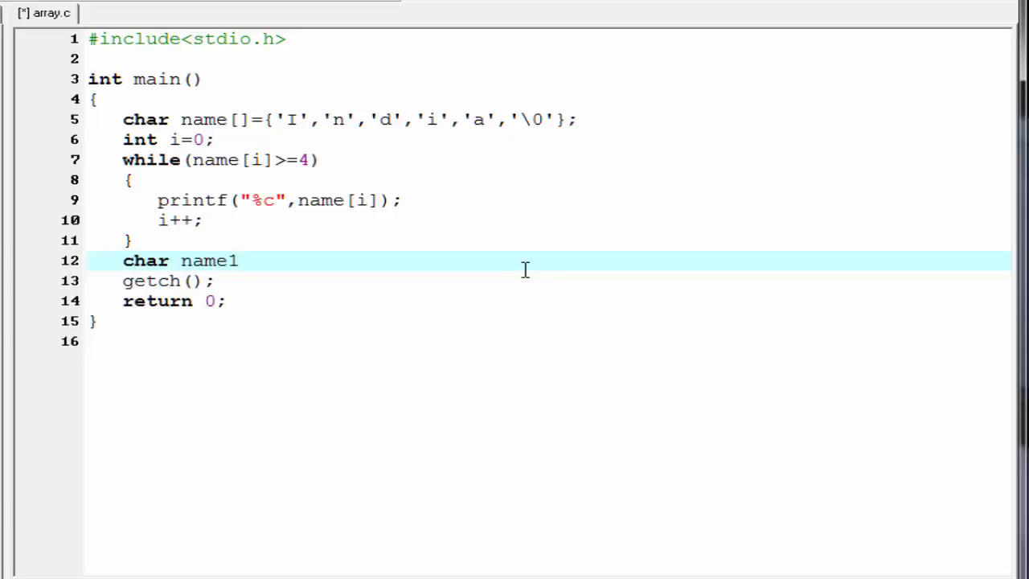
{"action": "type", "text": "[]"}
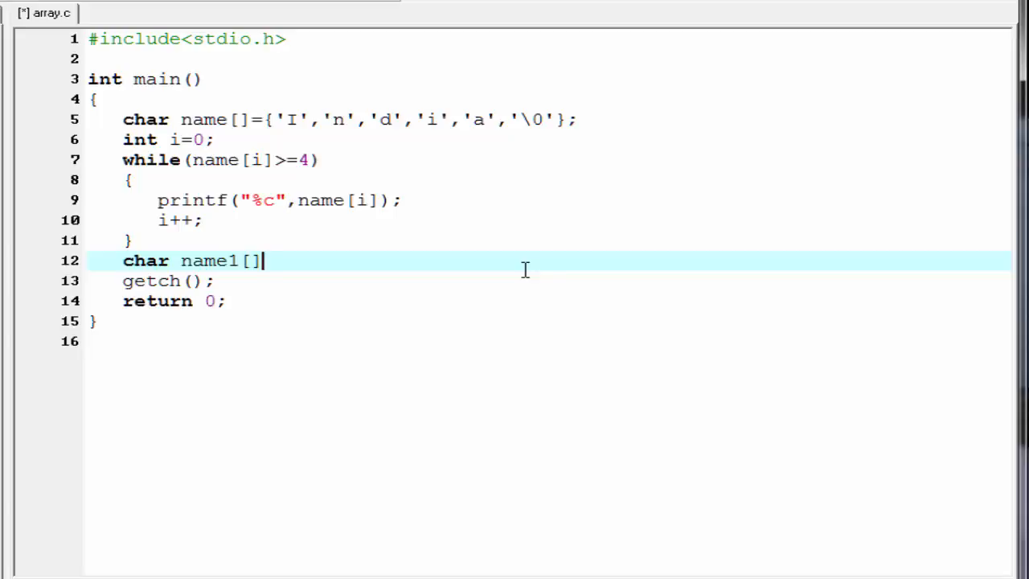
{"action": "type", "text": "="}
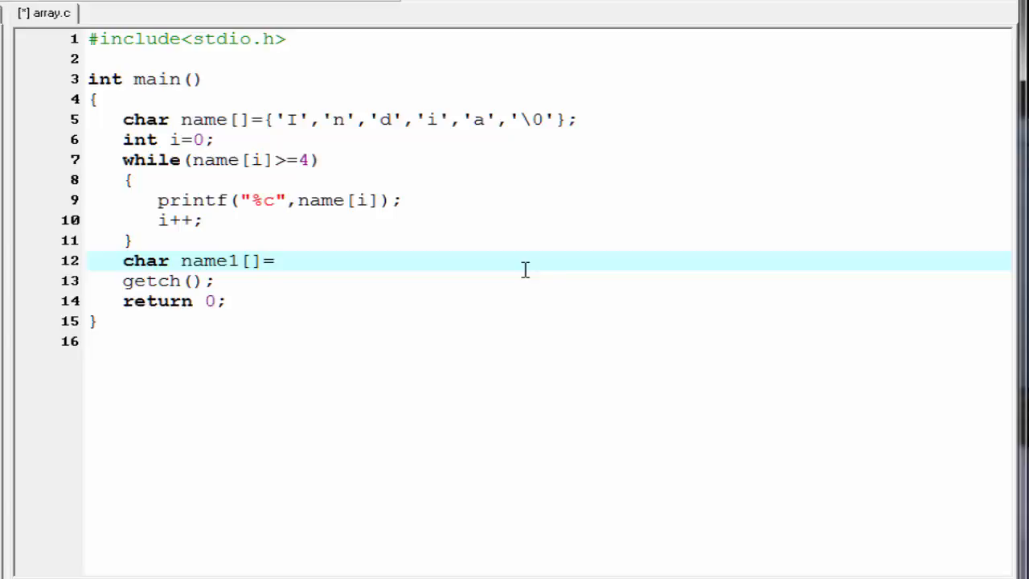
{"action": "type", "text": "\"\";"}
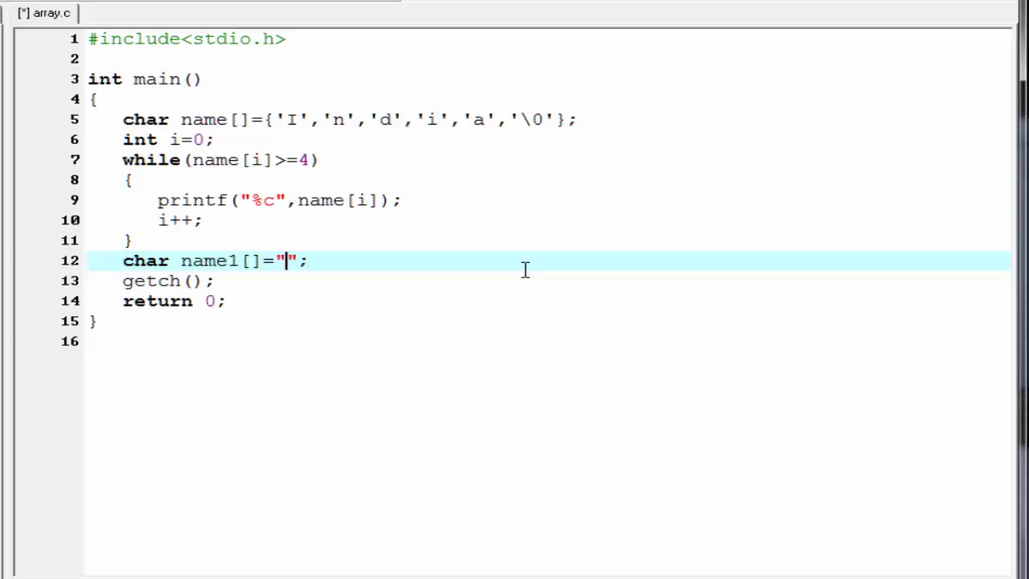
{"action": "type", "text": "is"}
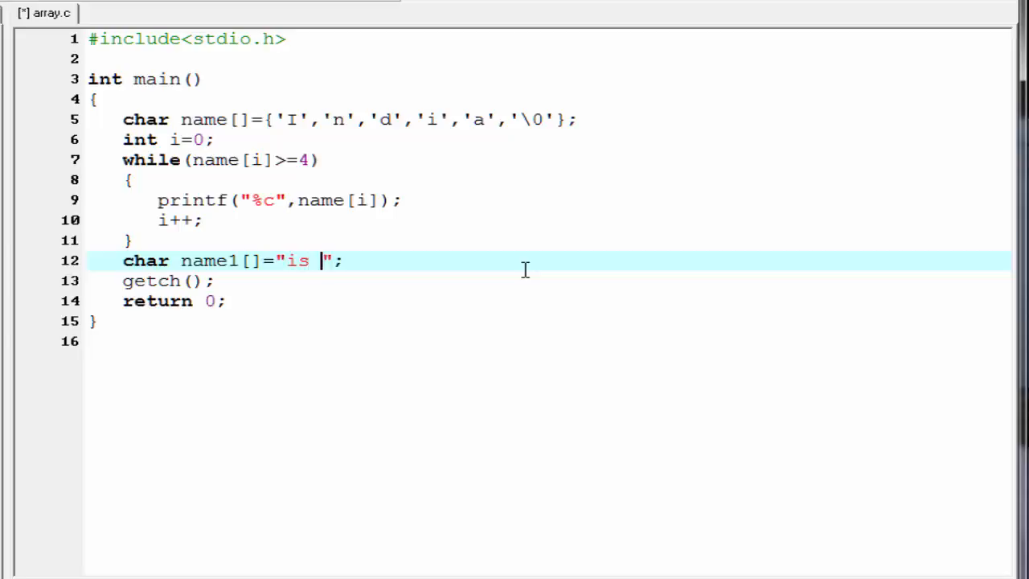
{"action": "type", "text": "grea"}
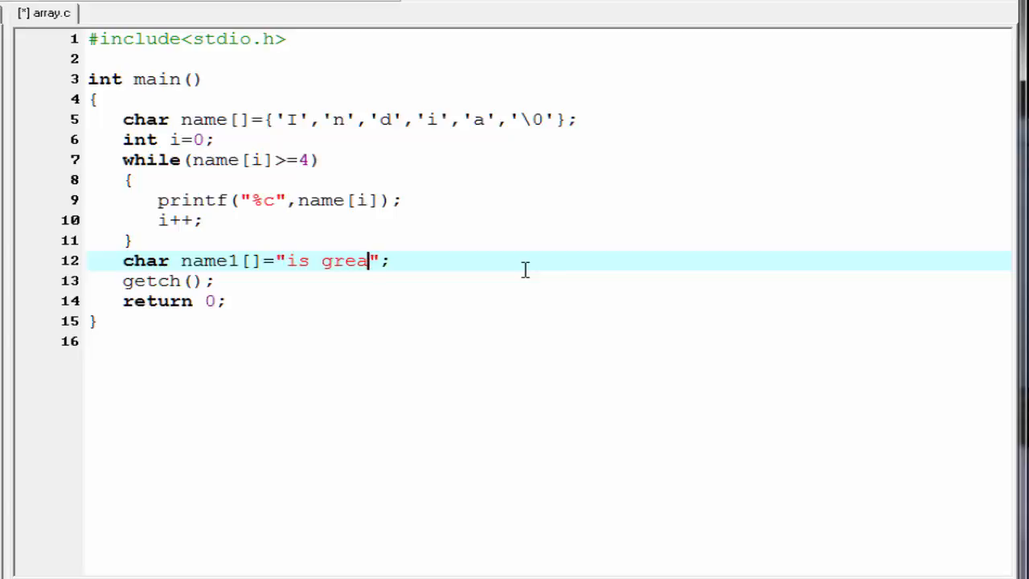
{"action": "type", "text": "t"}
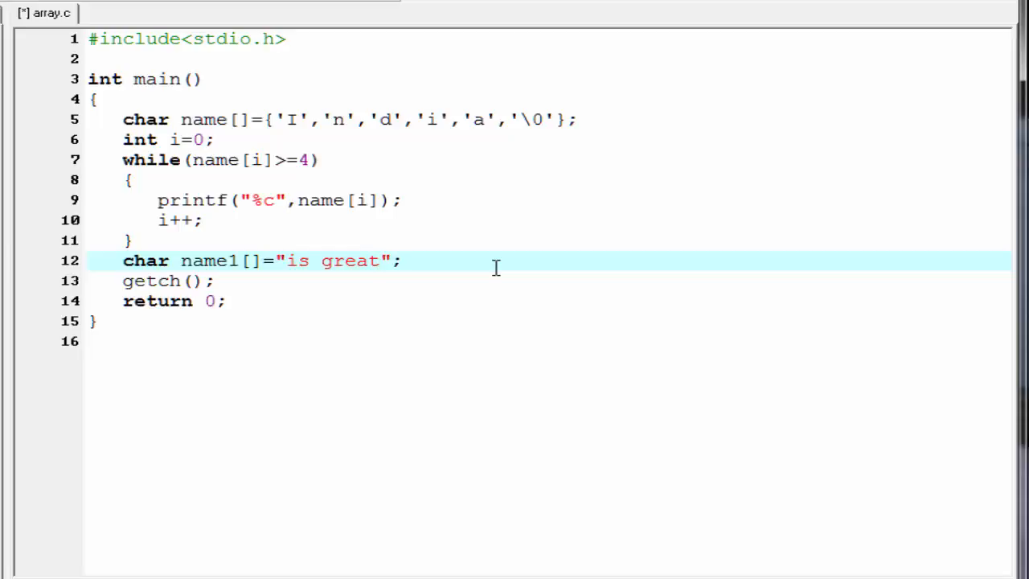
Below it, write printf(" %s",name1); to print the string
{"action": "key", "text": "Return"}
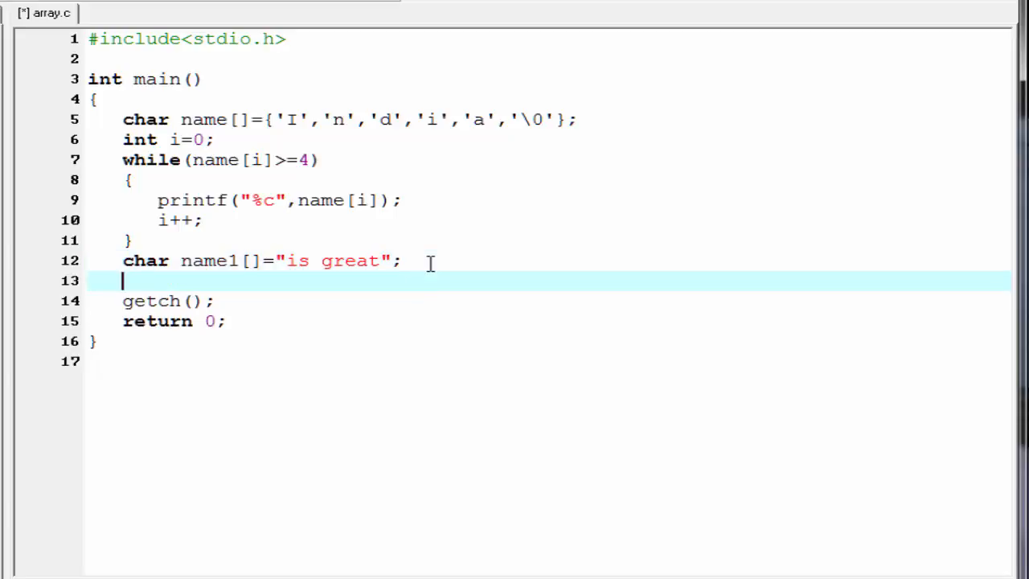
{"action": "type", "text": "print"}
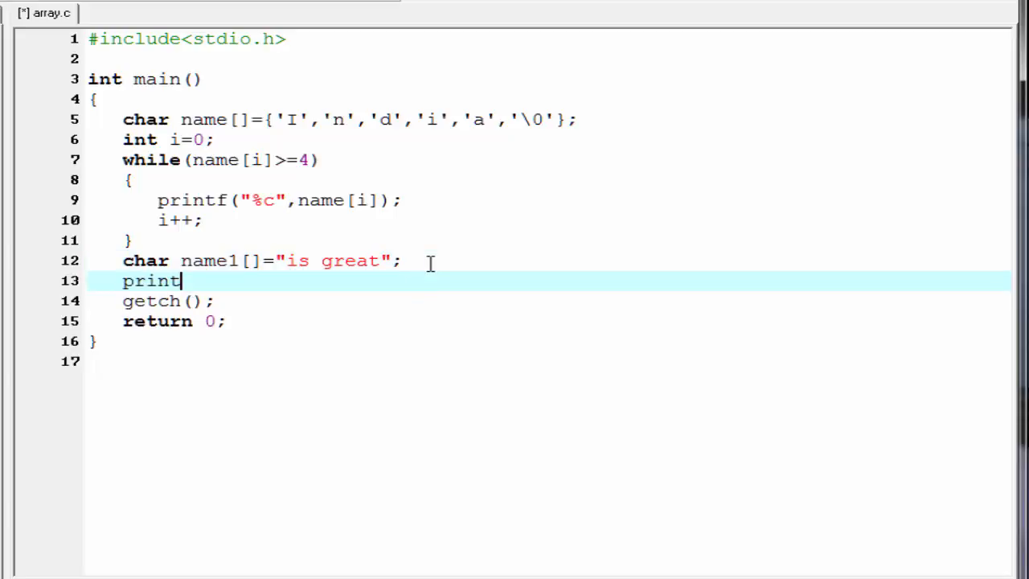
{"action": "type", "text": "f("}
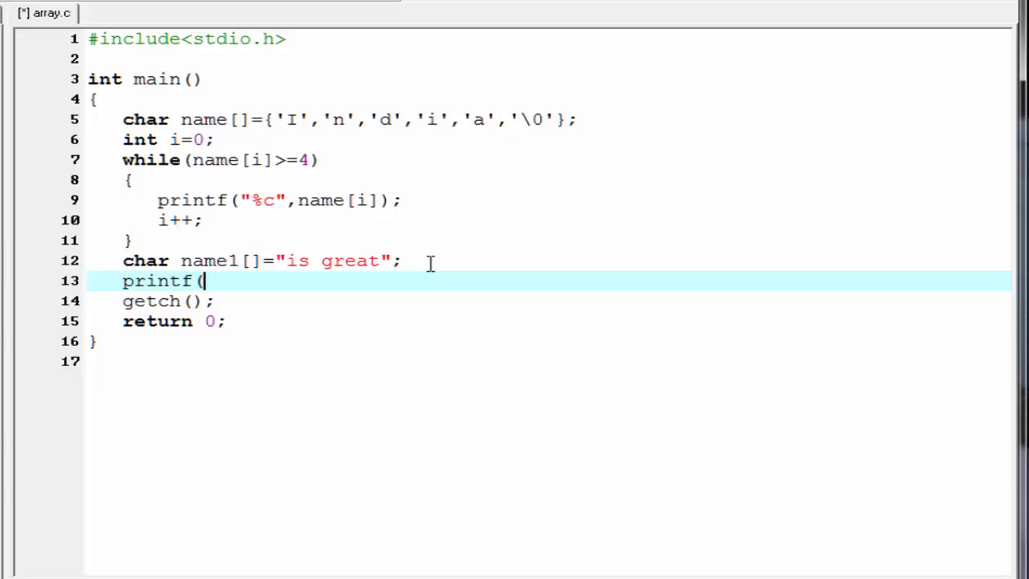
{"action": "type", "text": "\" \");"}
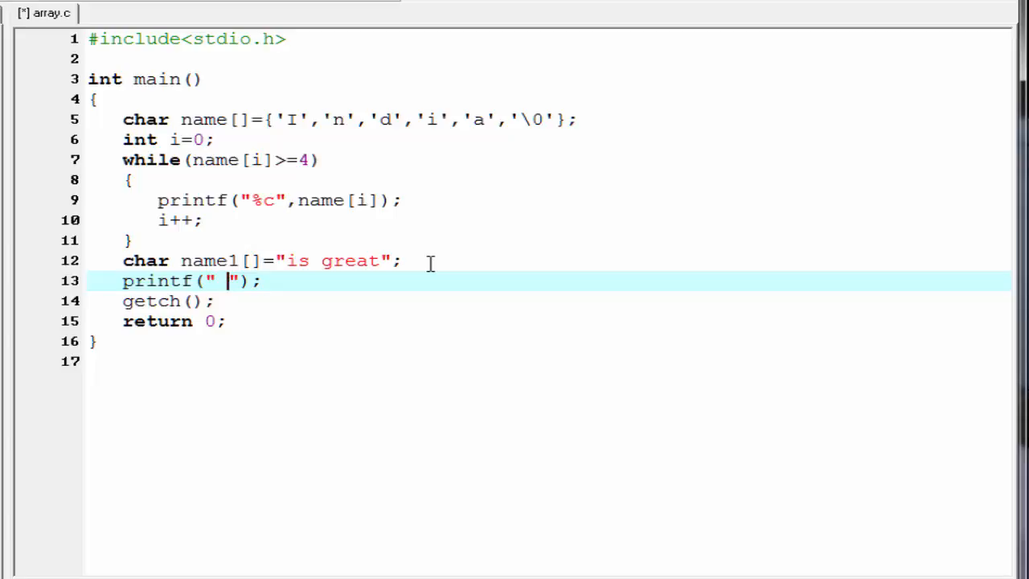
{"action": "type", "text": "%"}
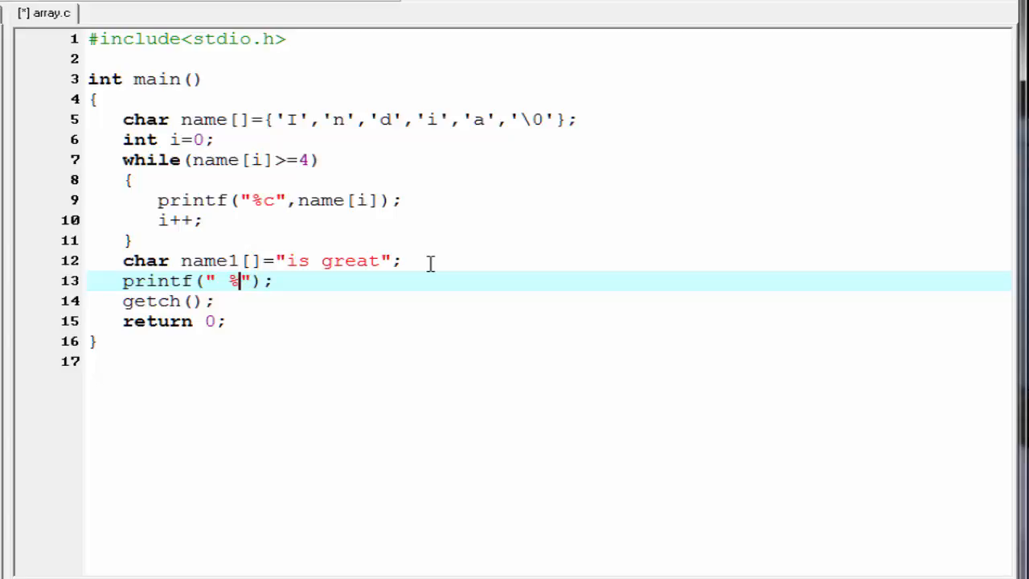
{"action": "type", "text": "s"}
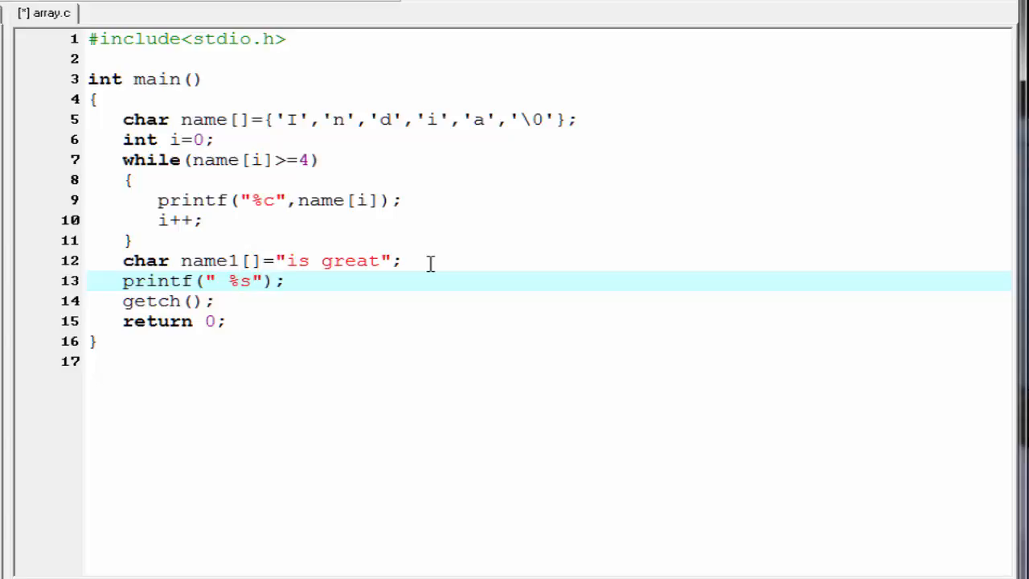
{"action": "type", "text": ","}
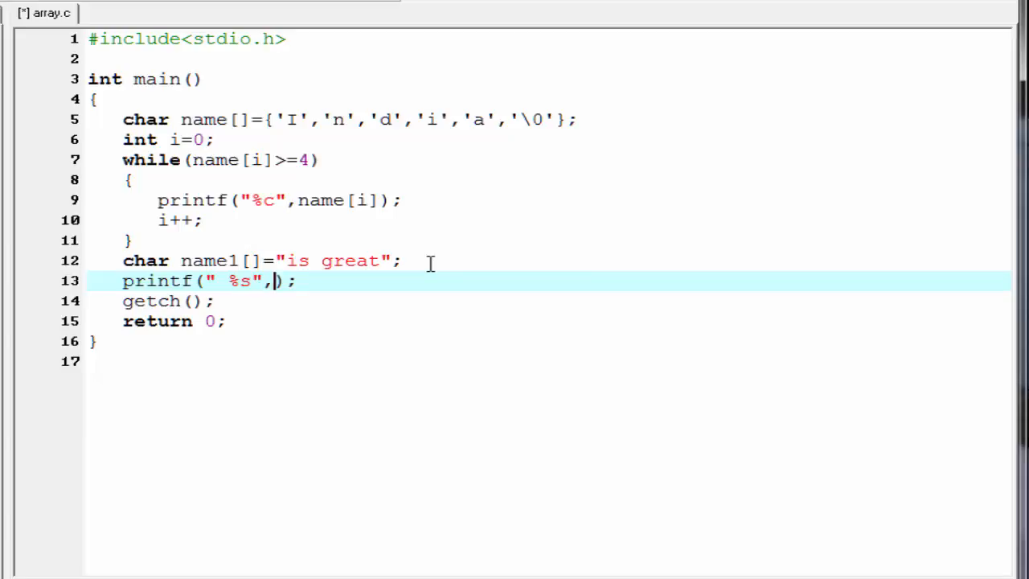
{"action": "type", "text": "na"}
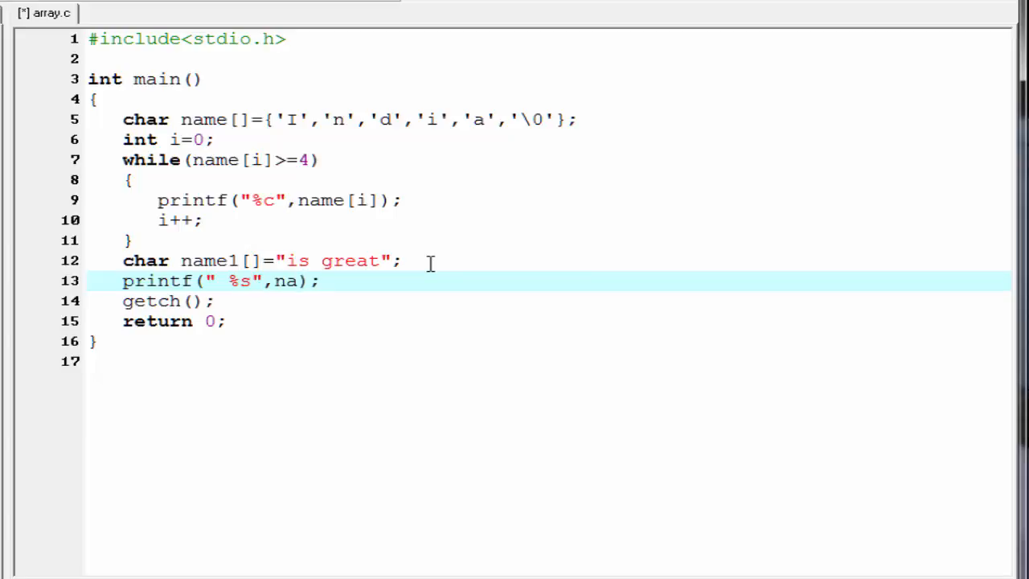
{"action": "type", "text": "me1"}
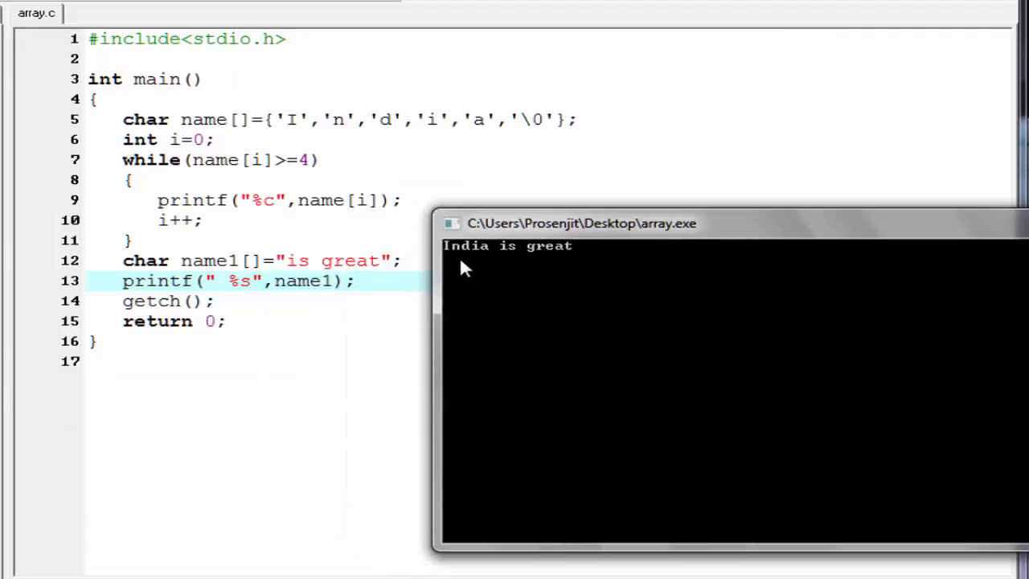
{"action": "mouse_move", "coordinate": [243, 153]}
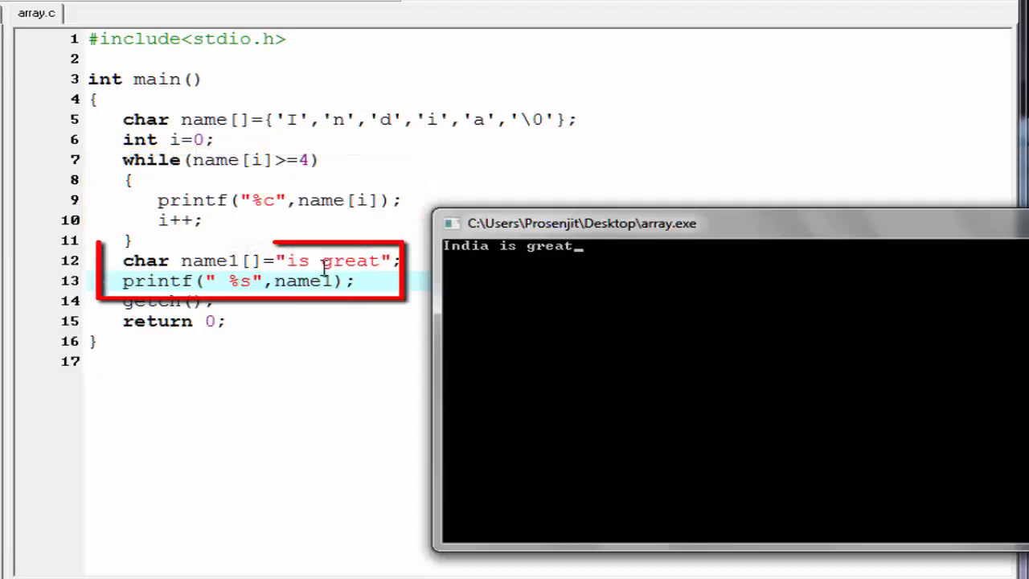
{"action": "mouse_move", "coordinate": [740, 313]}
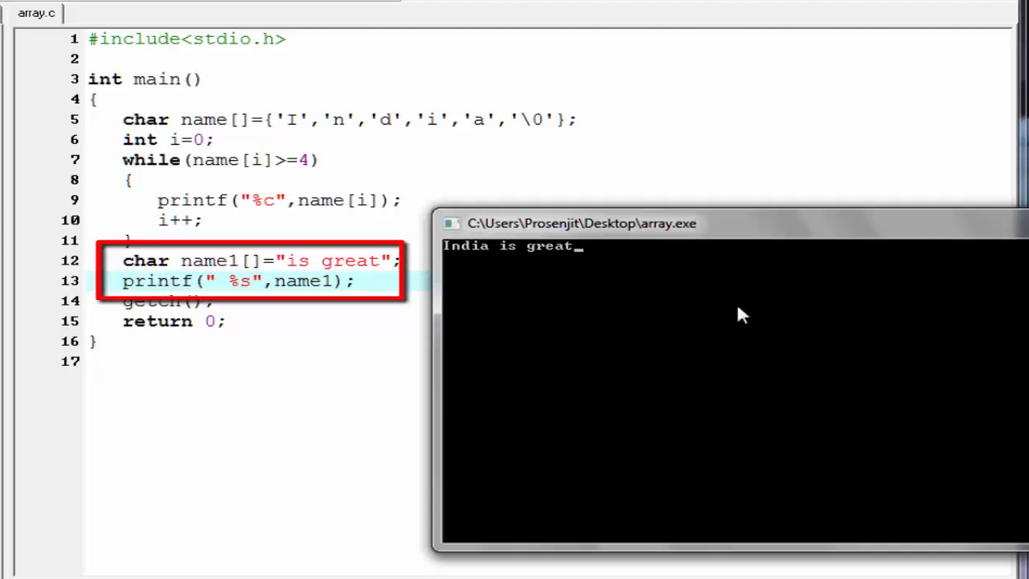